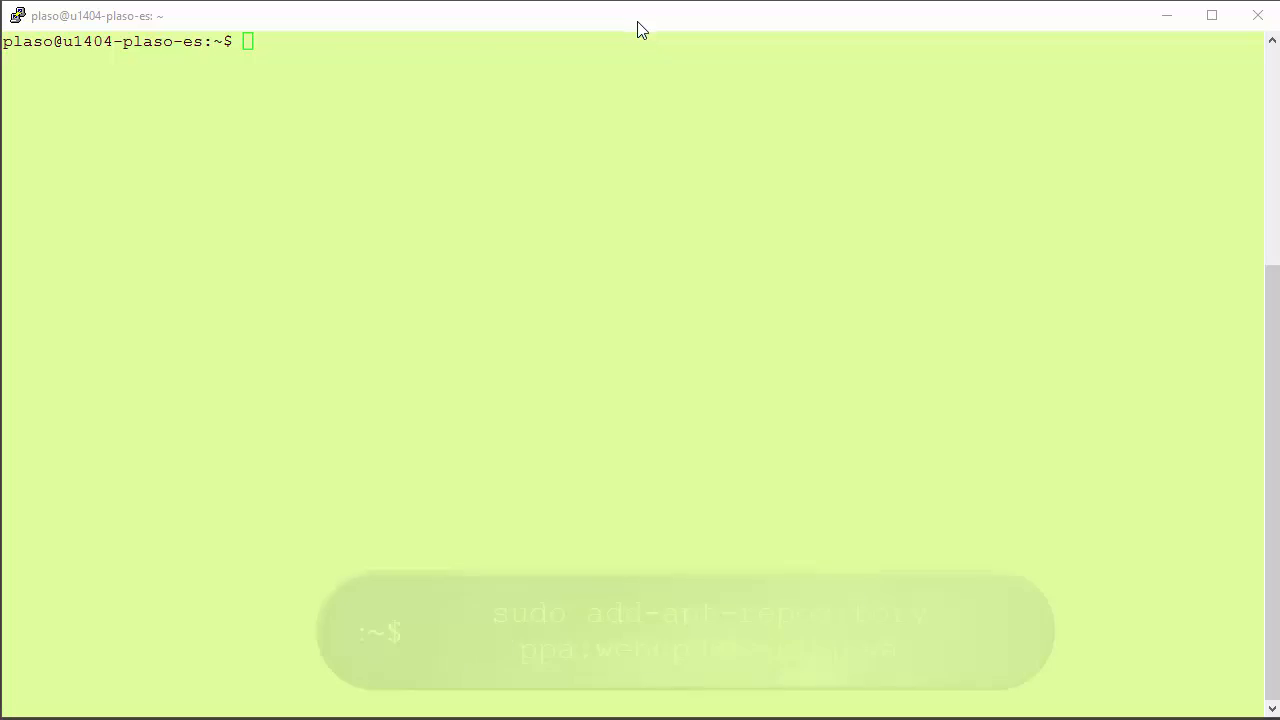
Step: Add the ppa:webupd8team/java repository with sudo add-apt-repository, authorising with the sudo password
type("sudo add-apt-repository ppa:webupd8team/java")
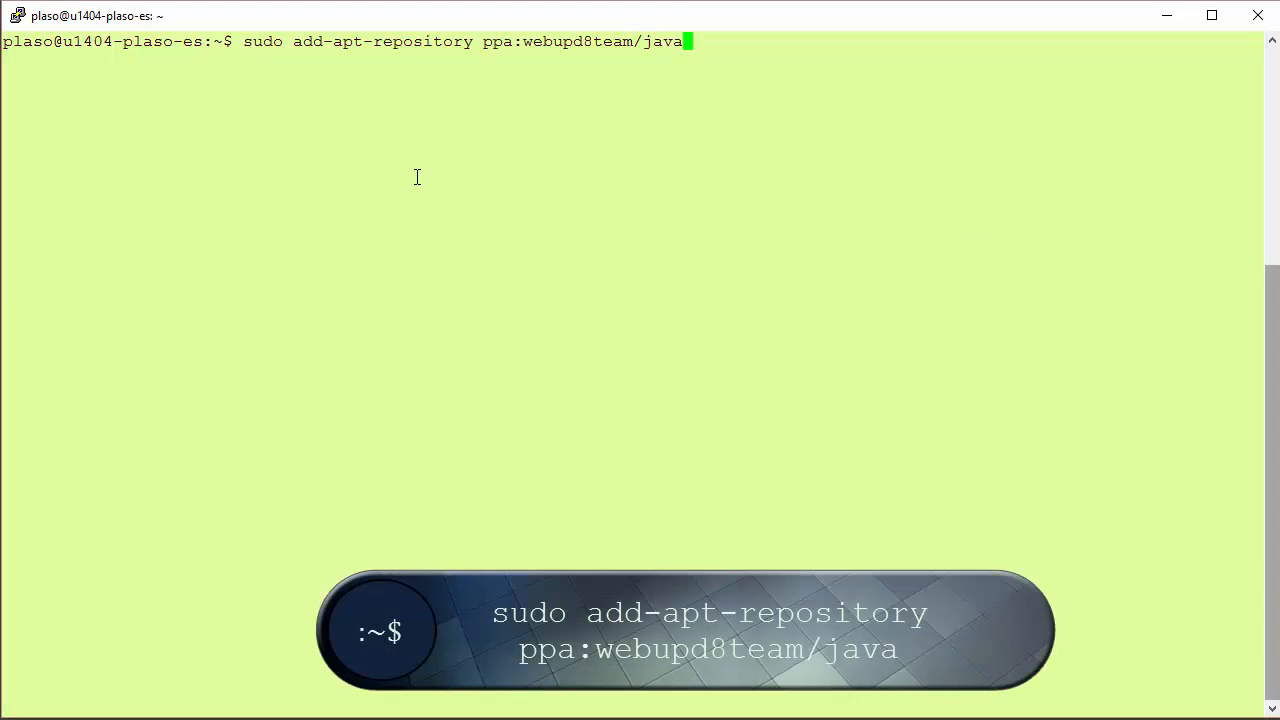
key("Return")
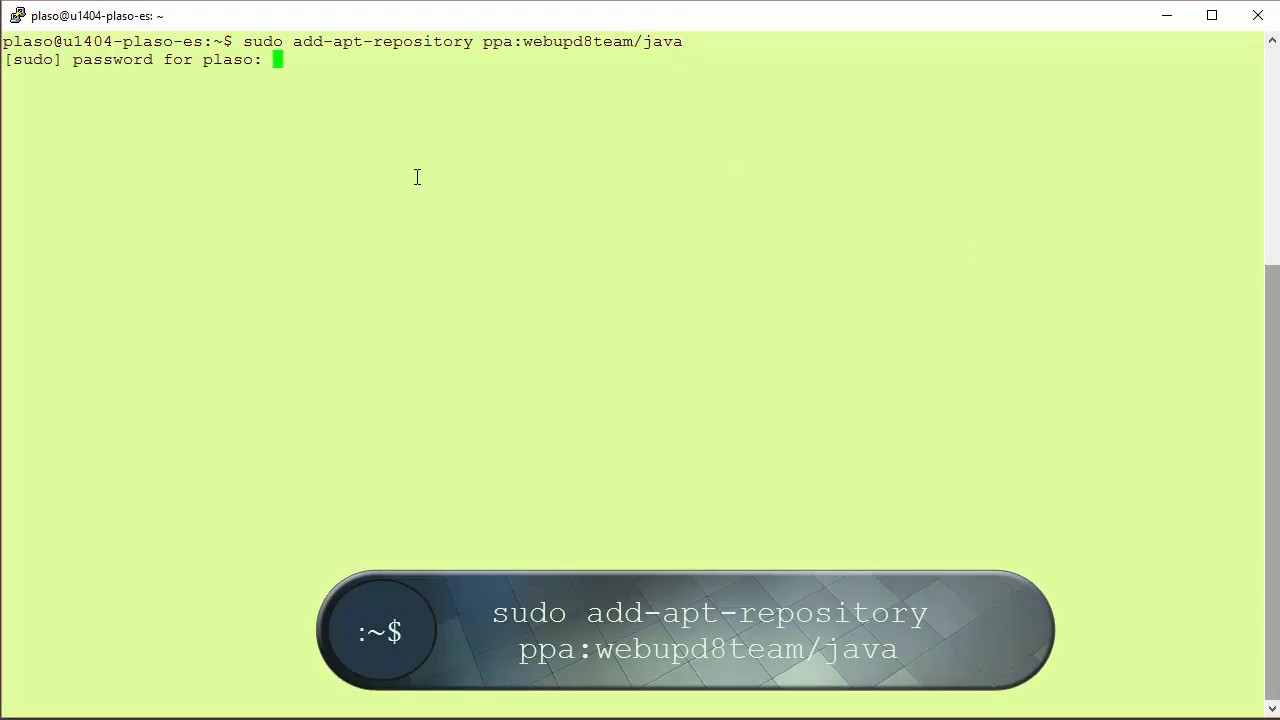
key("Return")
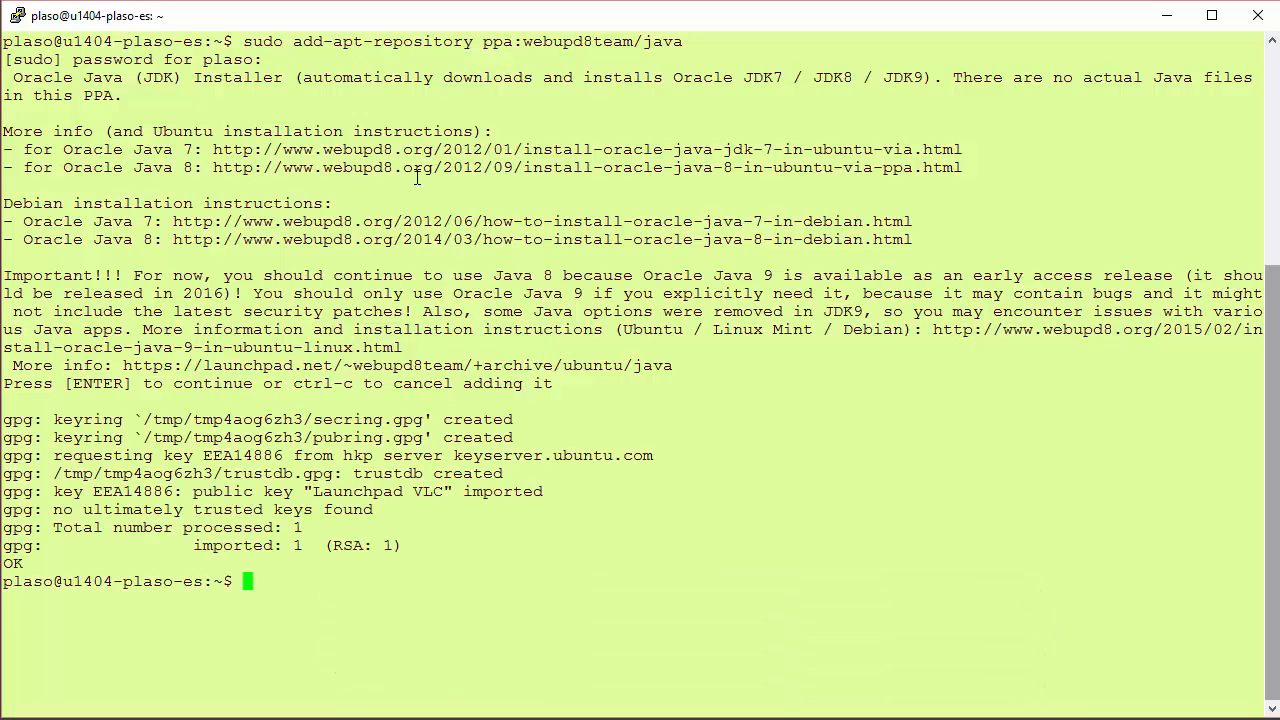
Step: Run sudo apt-get update and install oracle-java8-installer, answering y at the prompt
type("sudo apt-get update")
type("sudo apt-get install oracle-java8-installer")
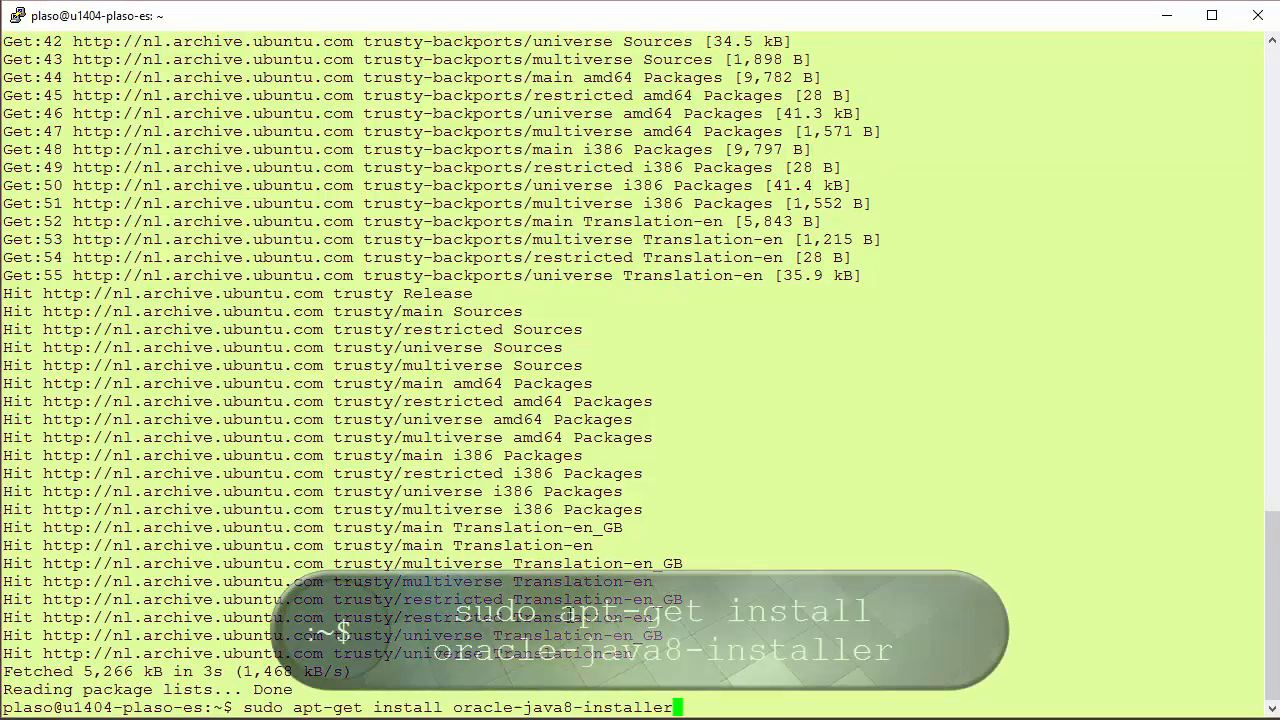
key("Return")
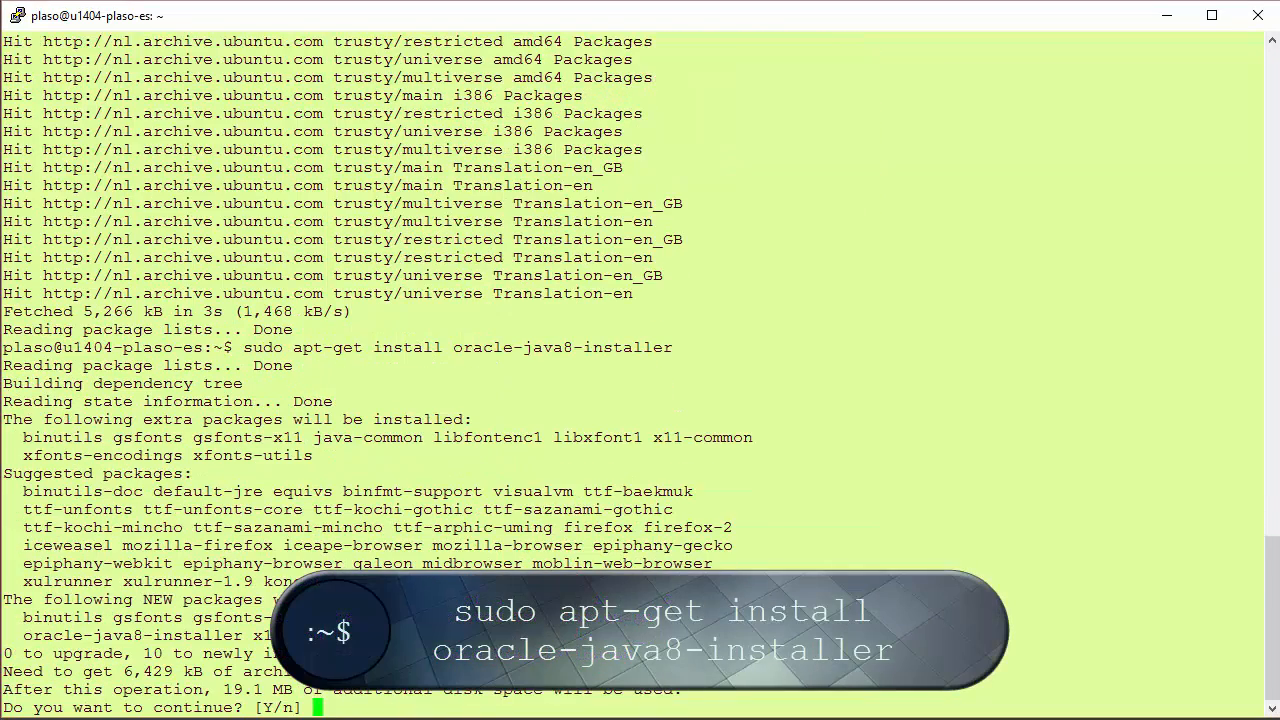
type("y")
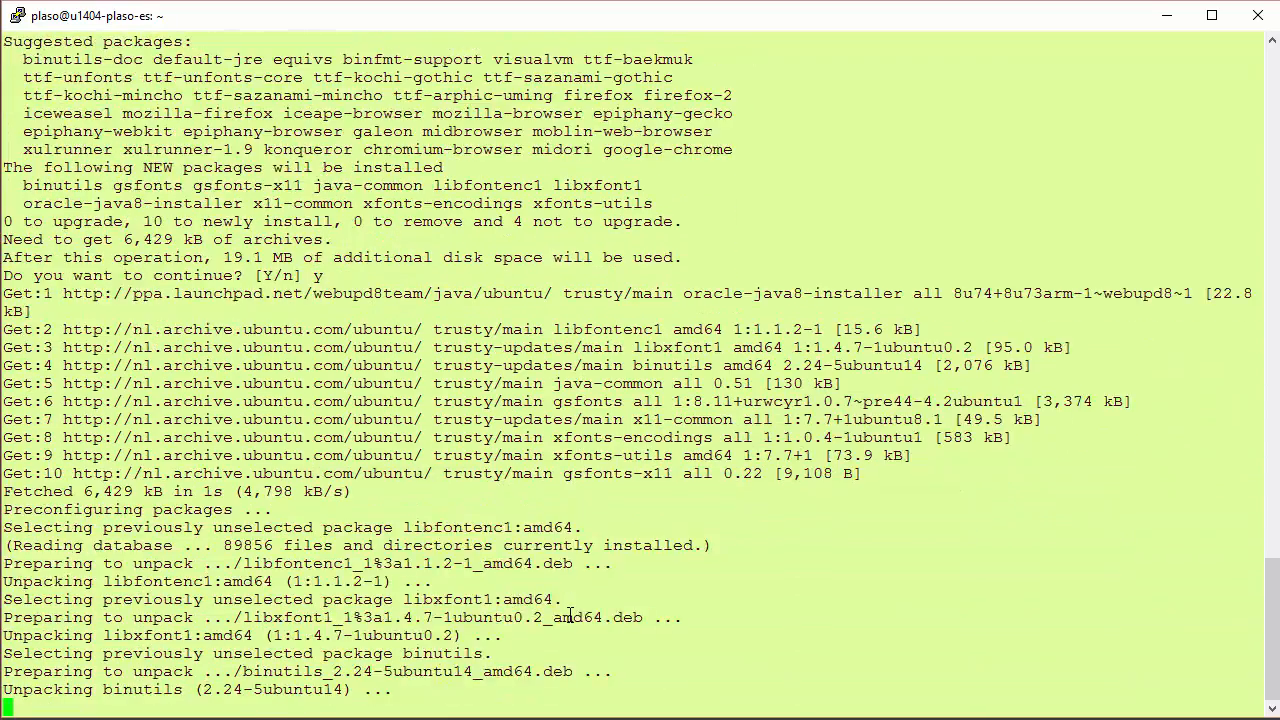
scroll("down", 3)
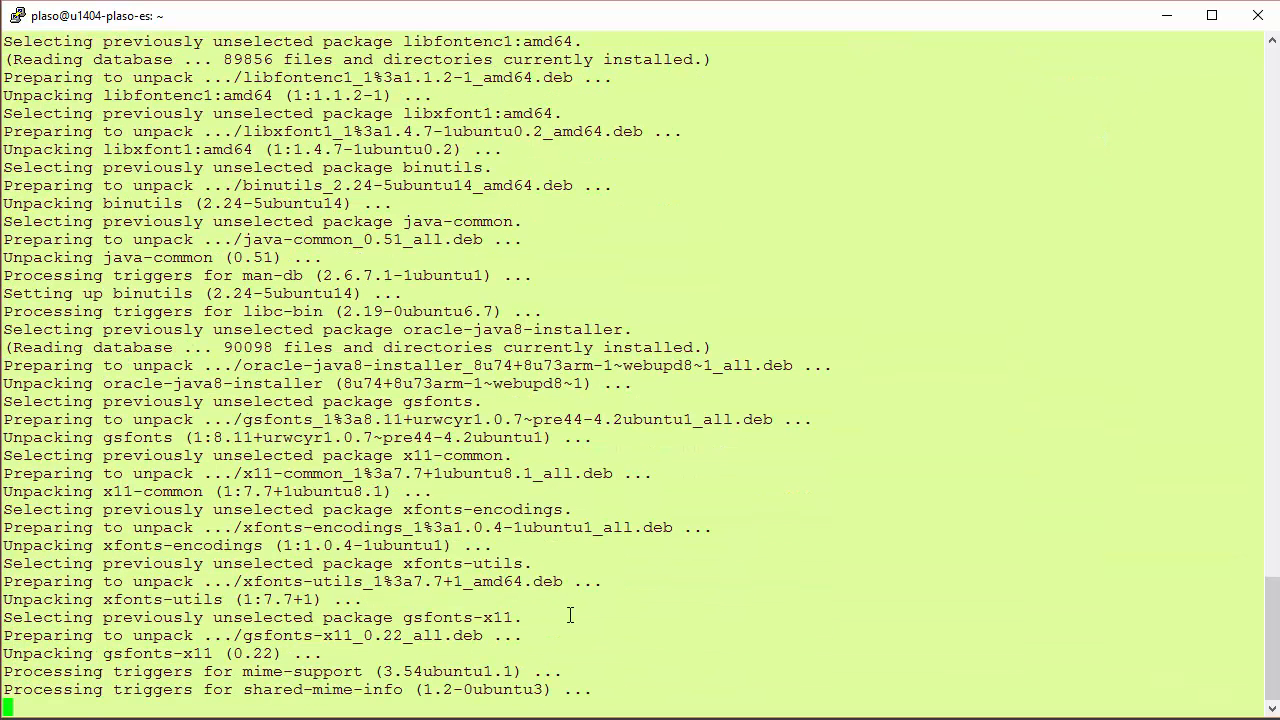
scroll("down", 3)
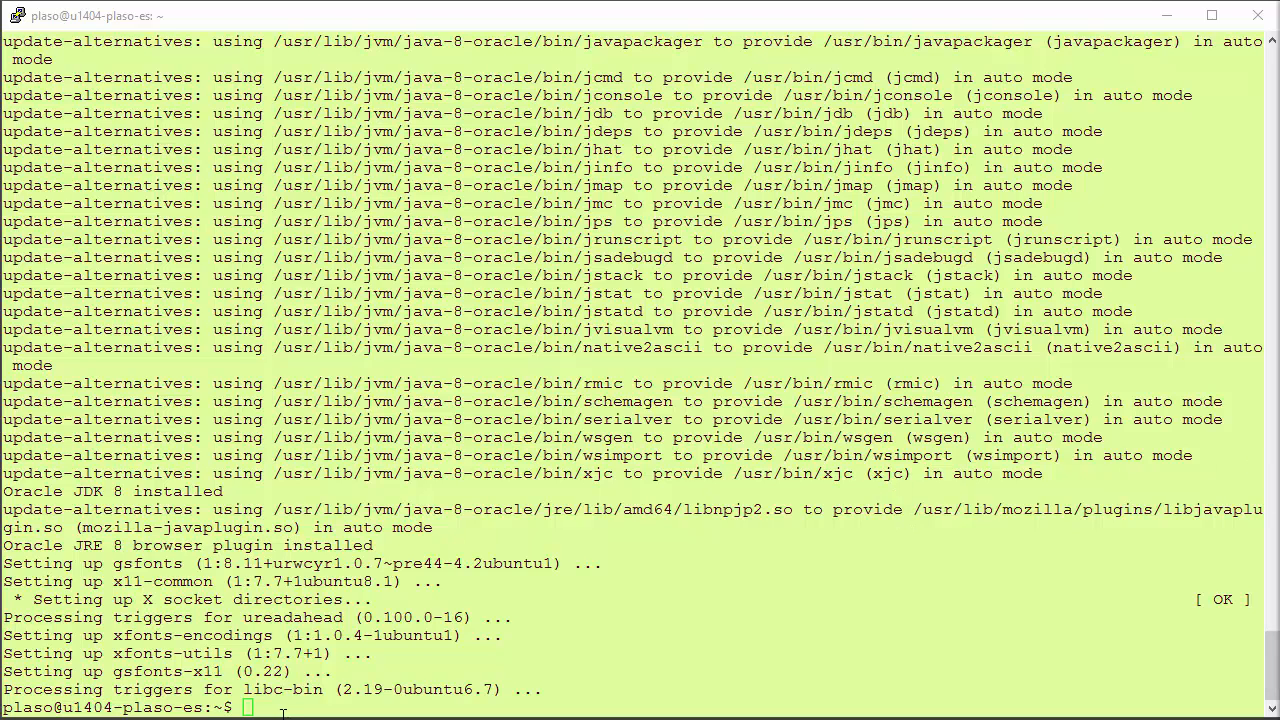
Step: Add ppa:gift/stable, install python-plaso, then pip install pyelasticsearch
type("sudo add-apt-repository ppa:gift/stable")
type("sudo apt-get install python-plaso")
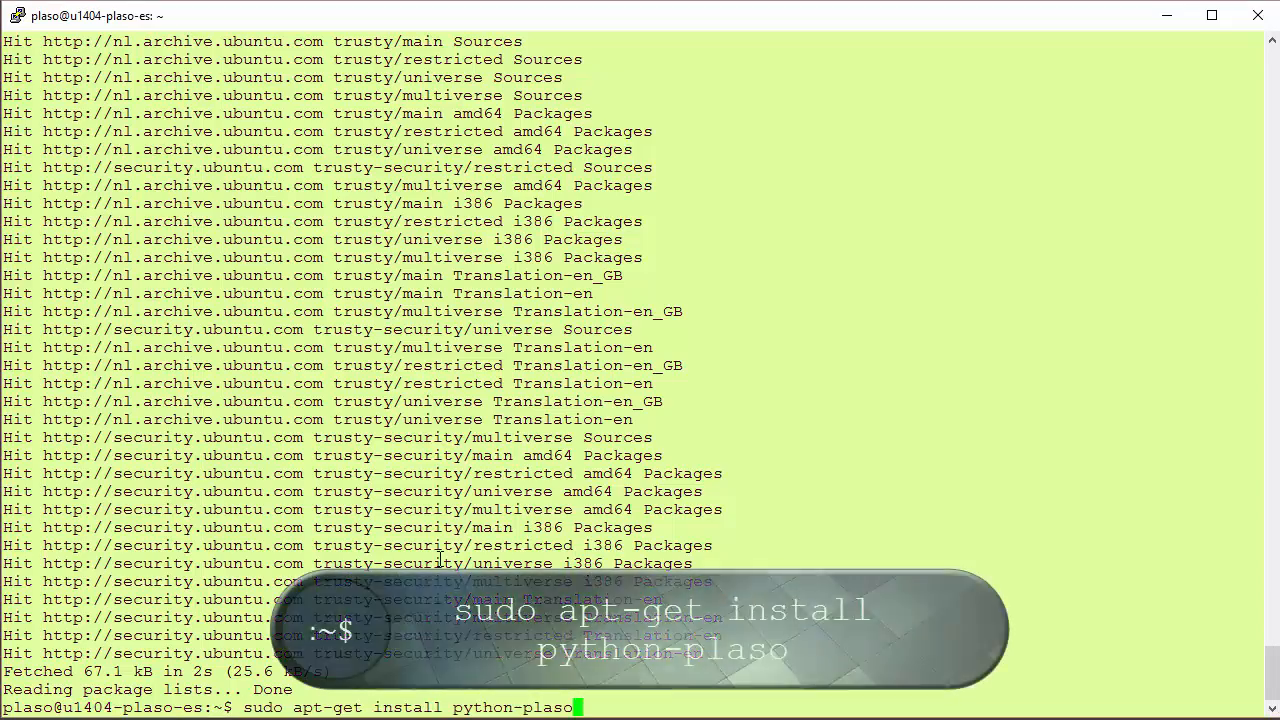
key("Return")
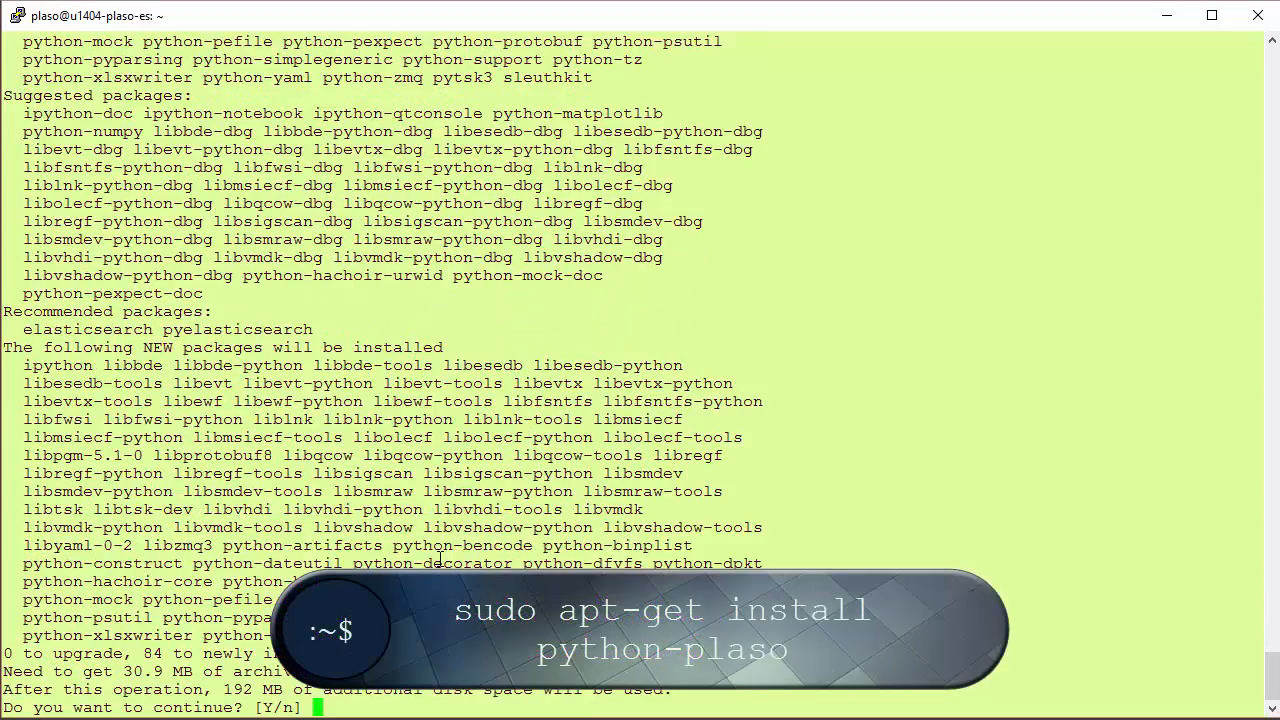
type("yelasticsearch")
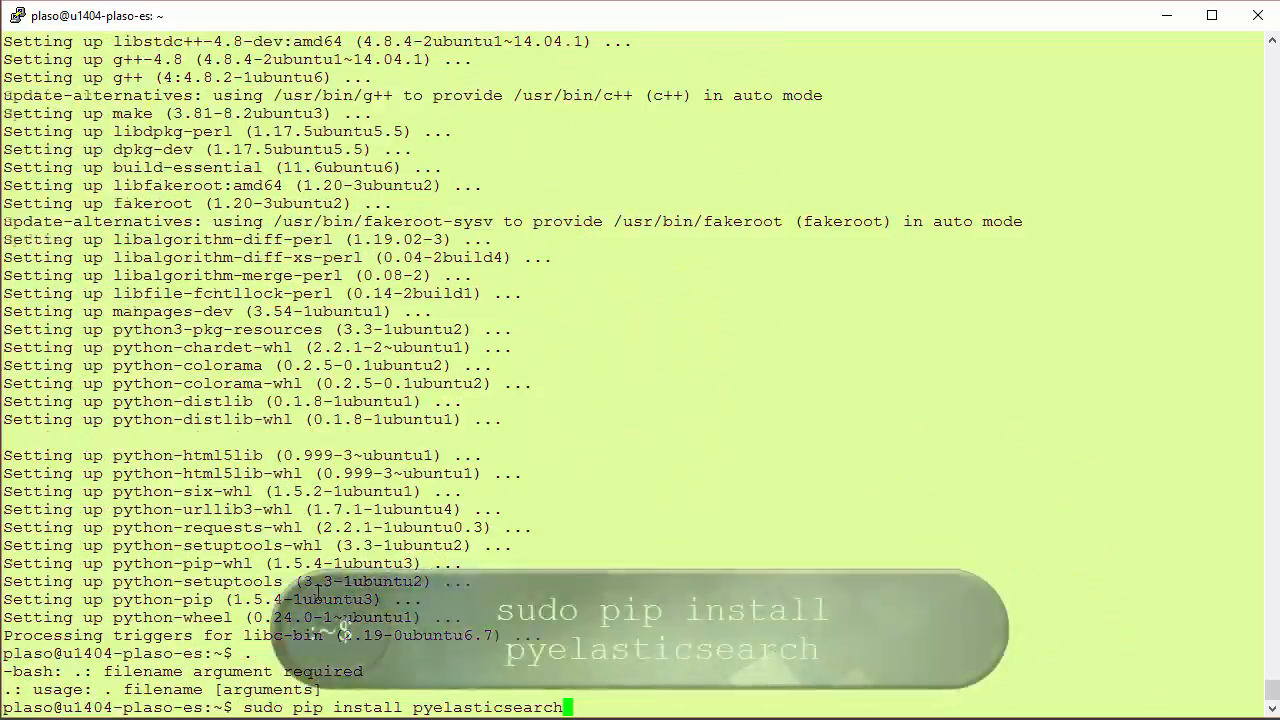
key("Return")
type("log2timeline.py -V")
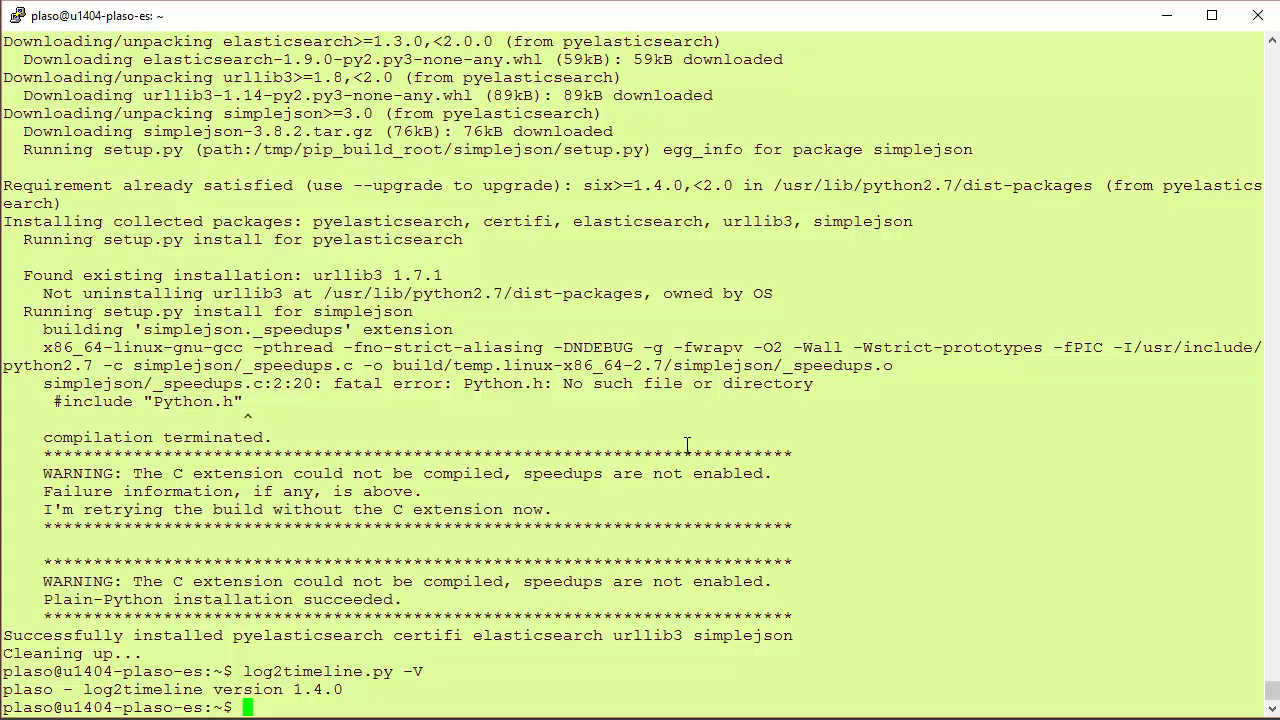
mouse_move(402, 620)
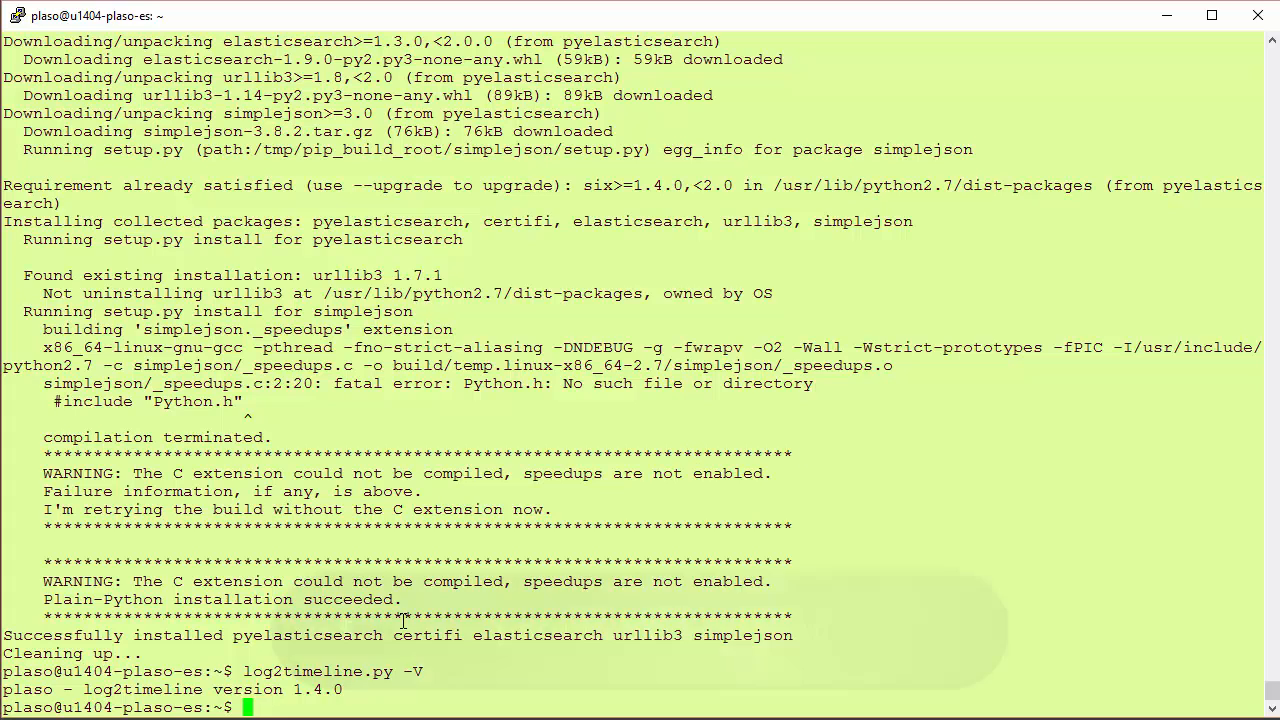
Step: Run psort.py -o list to show supported output modules, including elastic
type("psort.py -o list")
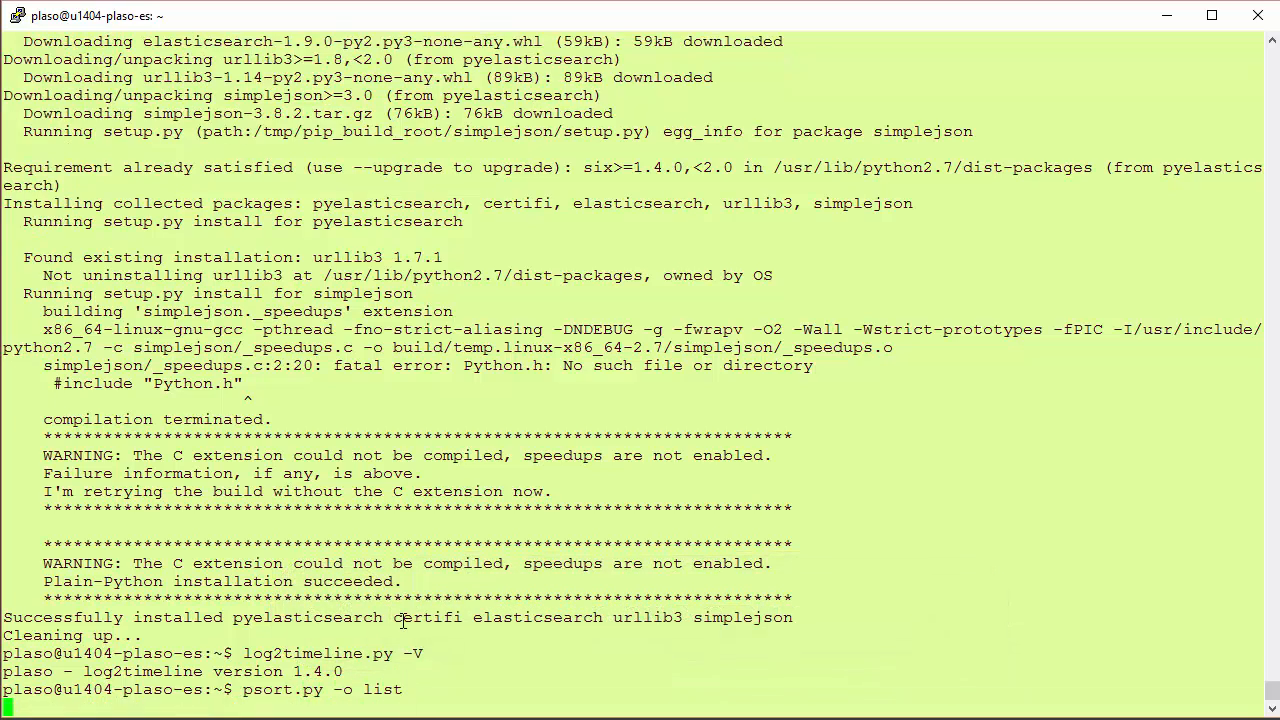
key("Return")
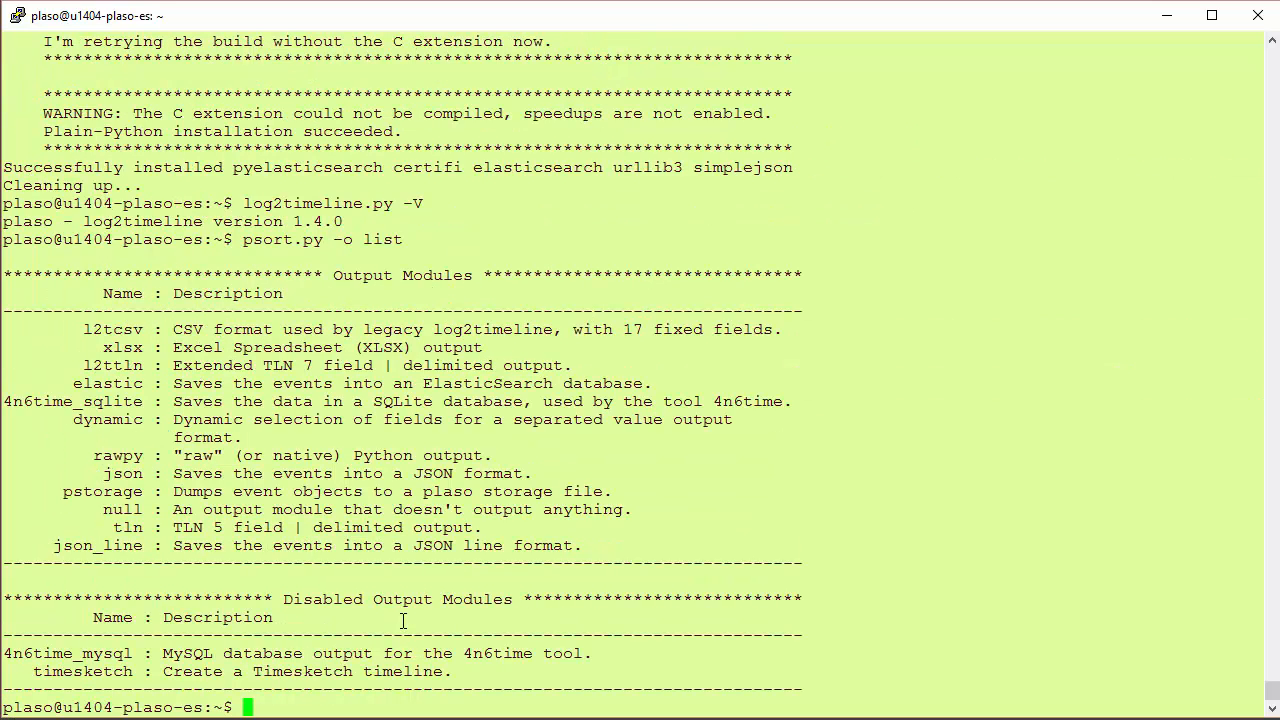
mouse_move(448, 408)
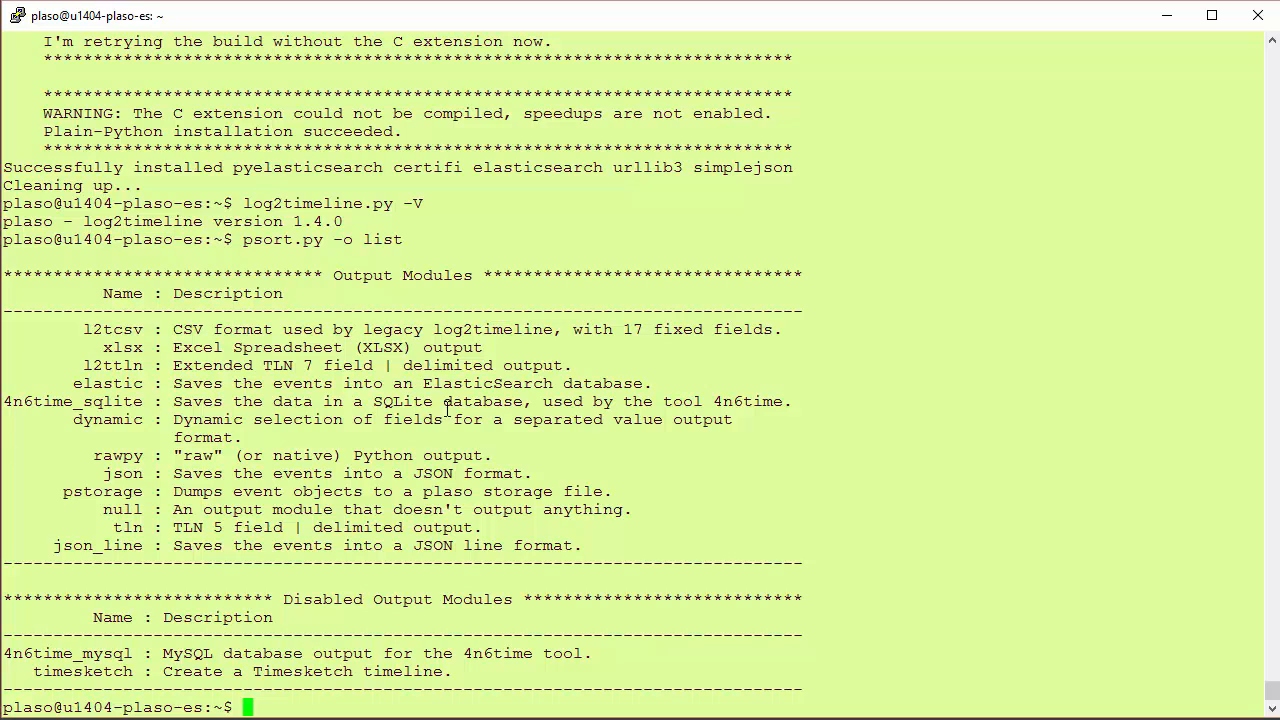
mouse_move(896, 558)
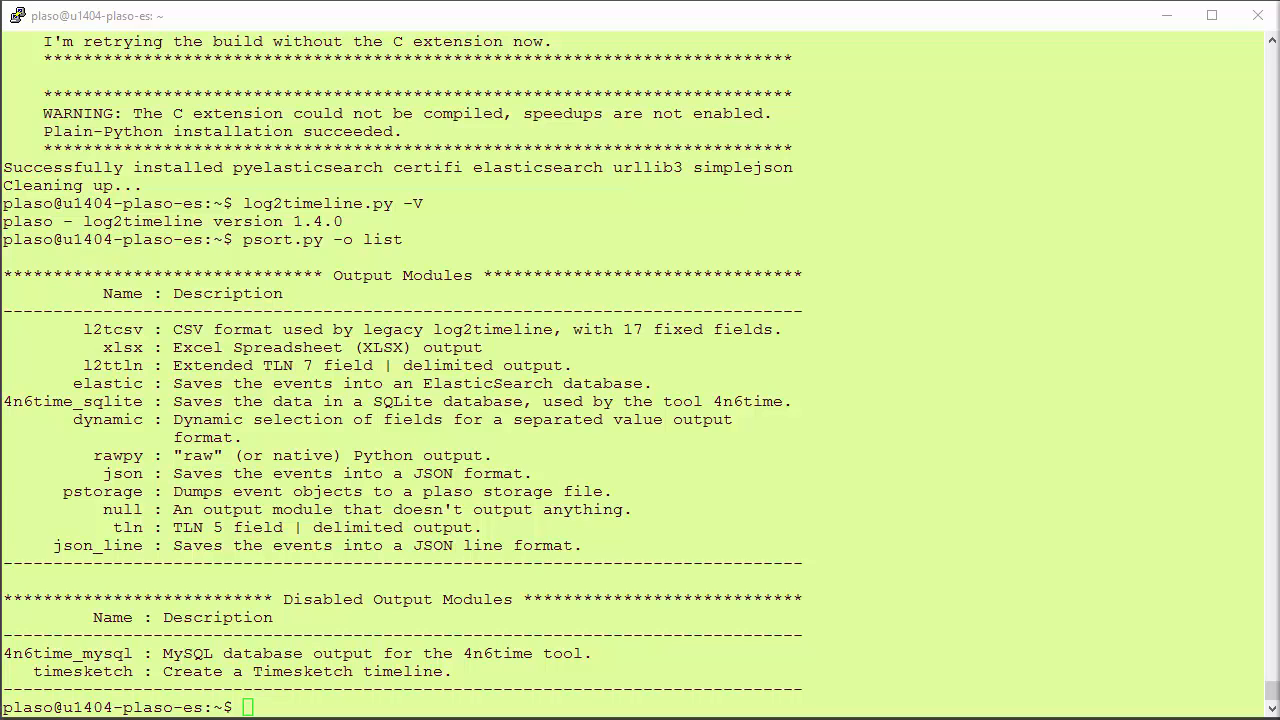
Step: Import the Elastic GPG key with wget and apt-key, then update and install elasticsearch 1.7.5
type("wget -qO - https://packages.elastic.co/GPG-KEY-elasticsearch | sudo apt-key add -")
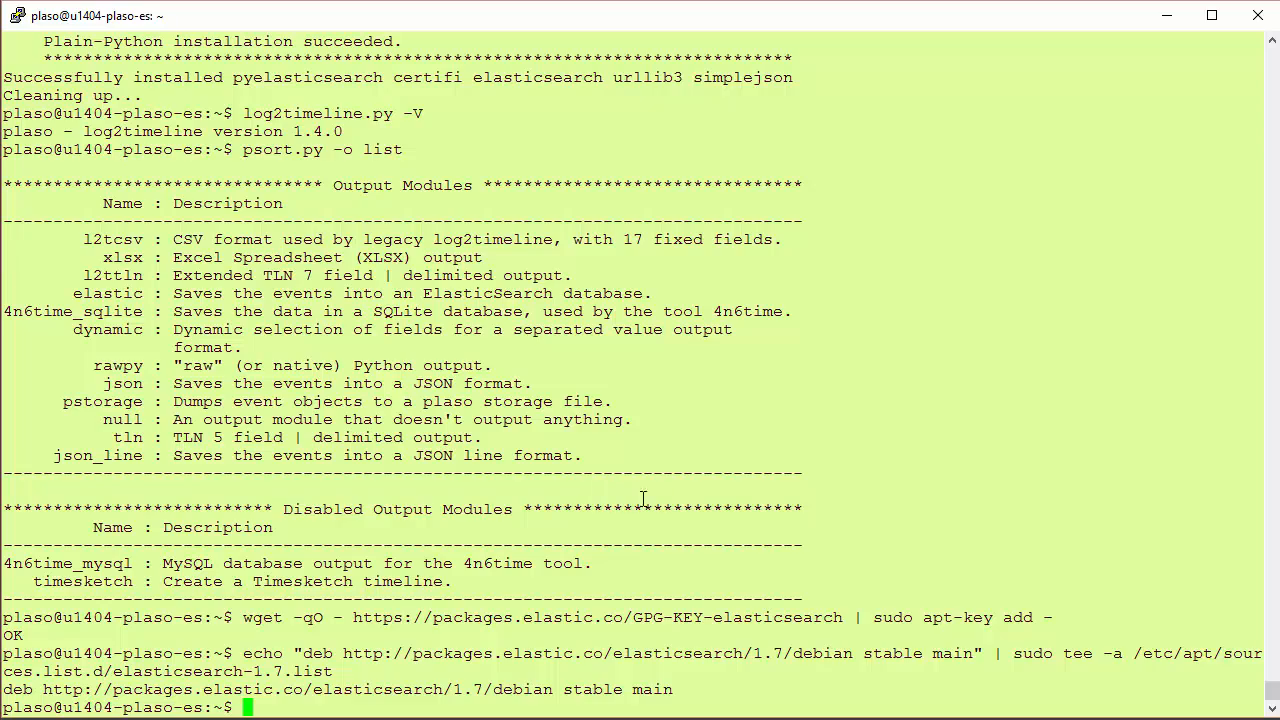
type("sudo apt-get update && sudo apt-get install elasticsearch")
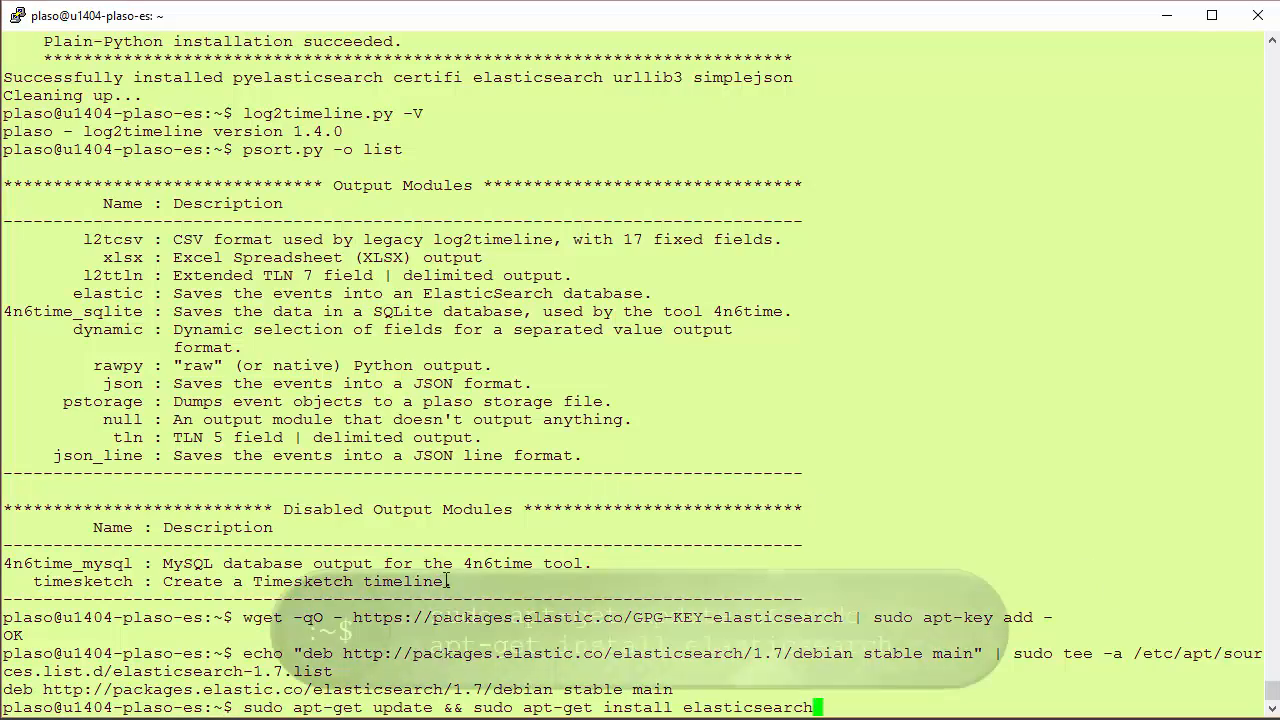
key("Return")
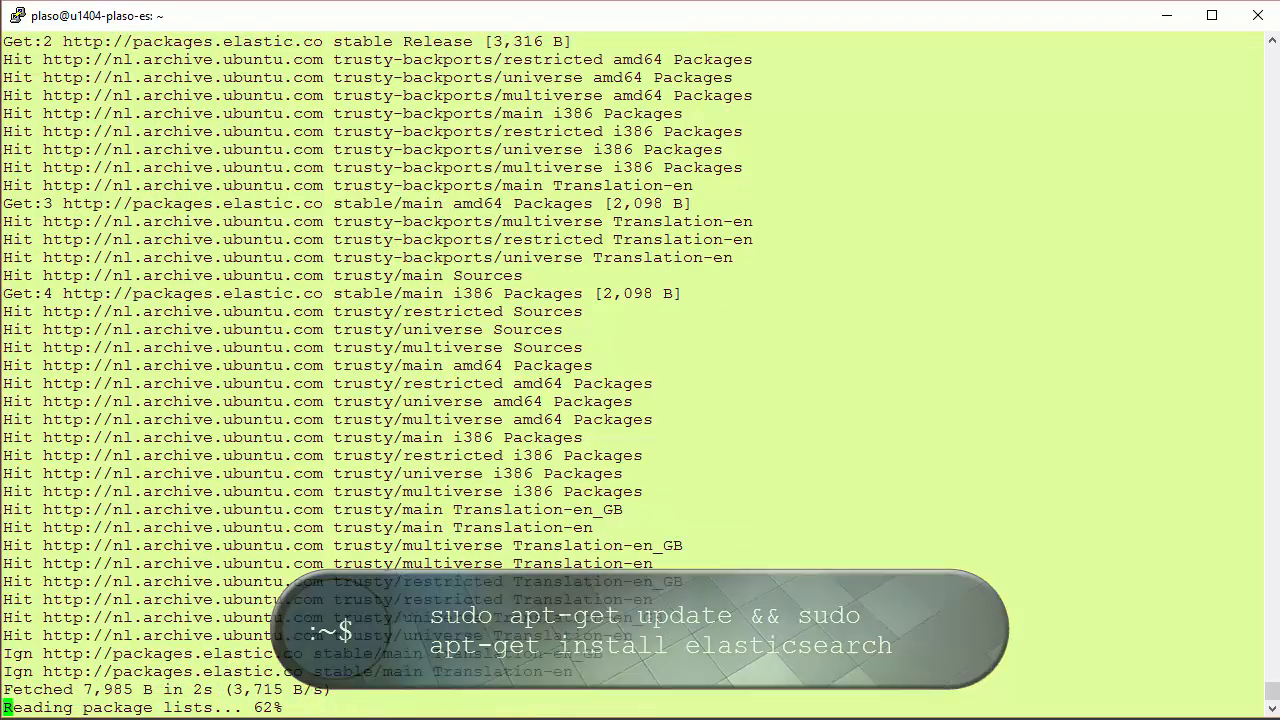
scroll("down", 3)
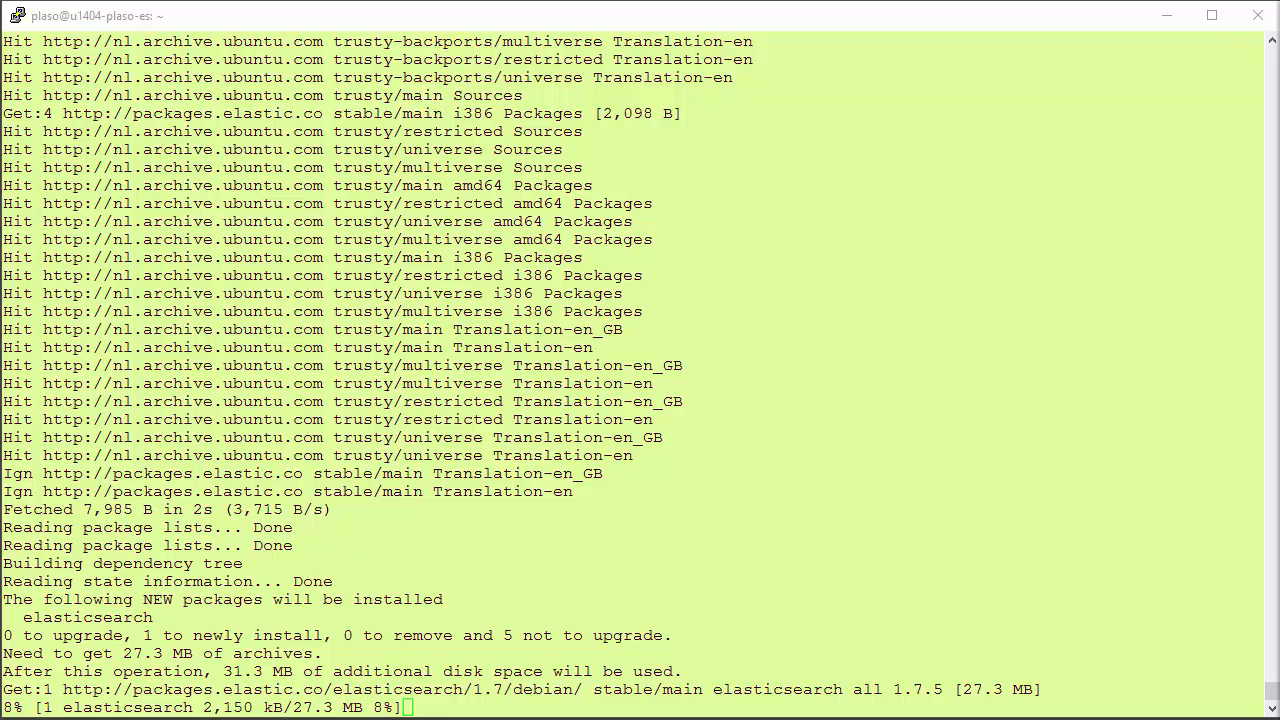
scroll("down", 3)
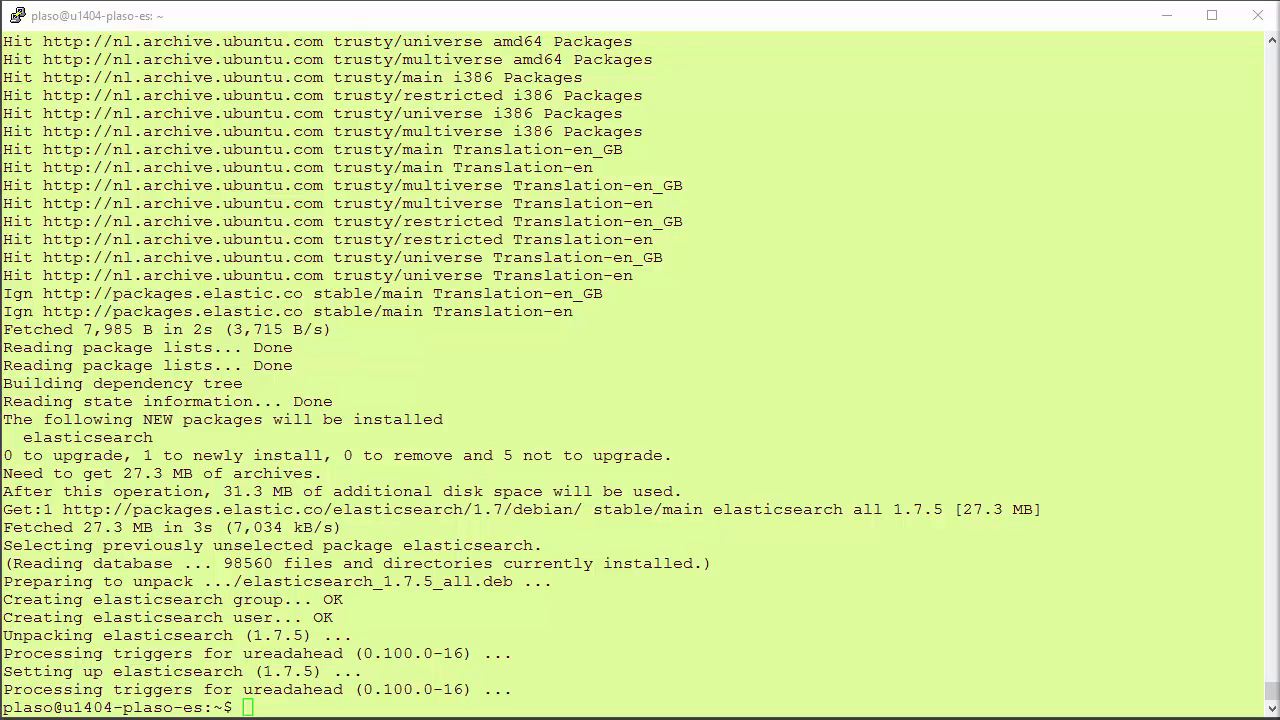
Step: Register elasticsearch to start at boot (defaults 95 10), confirm its Java process in sudo htop, then quit
type("sudo update-rc.d elasticsearch defaults 95 10")
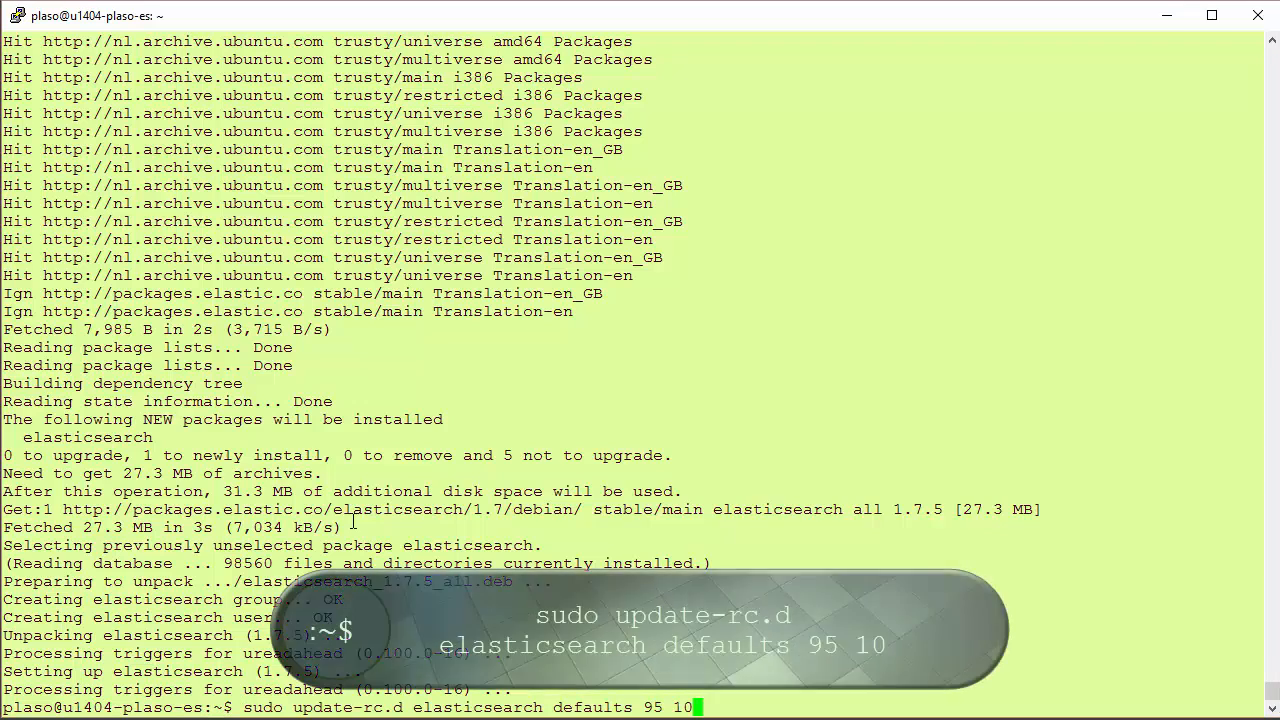
key("Return")
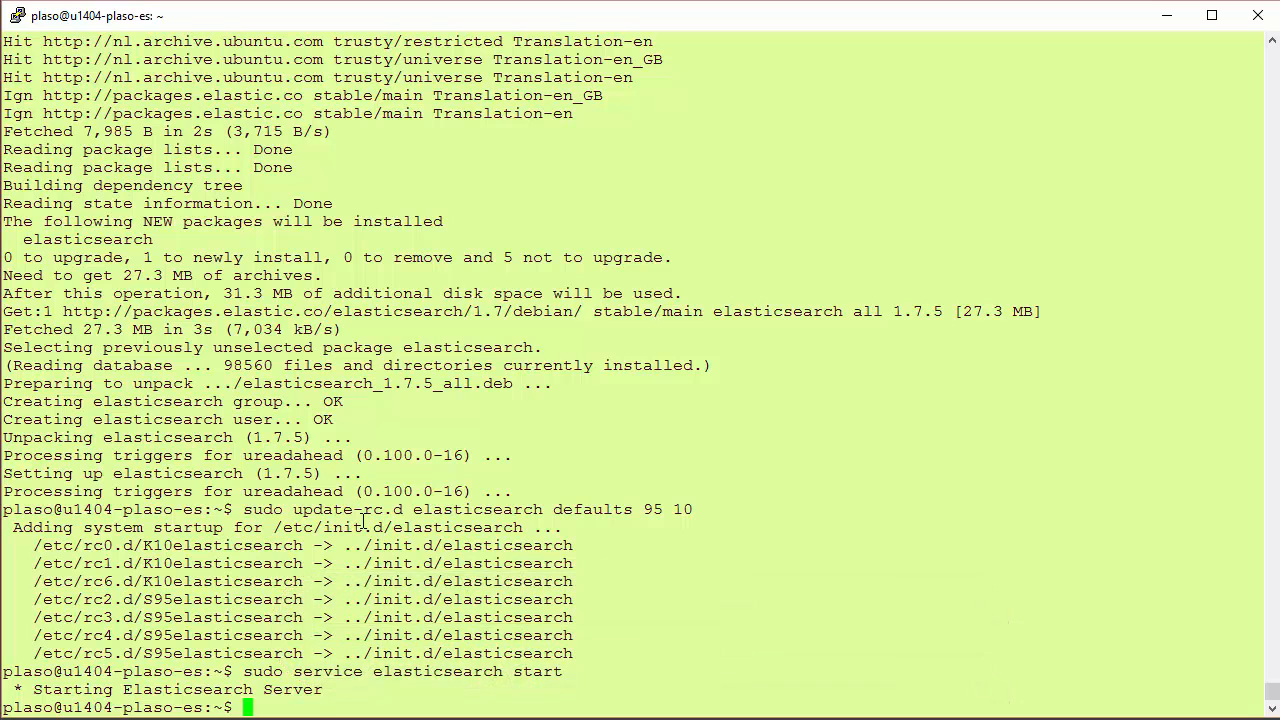
type("sudo ht")
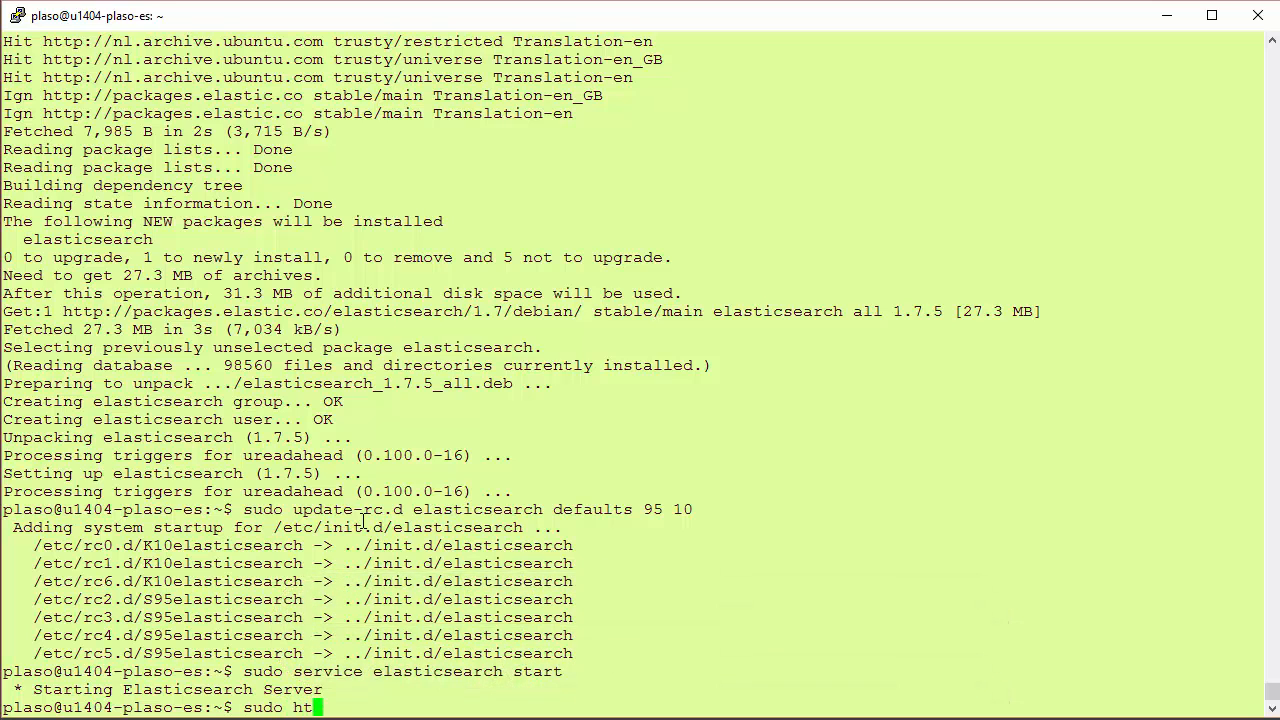
key("Return")
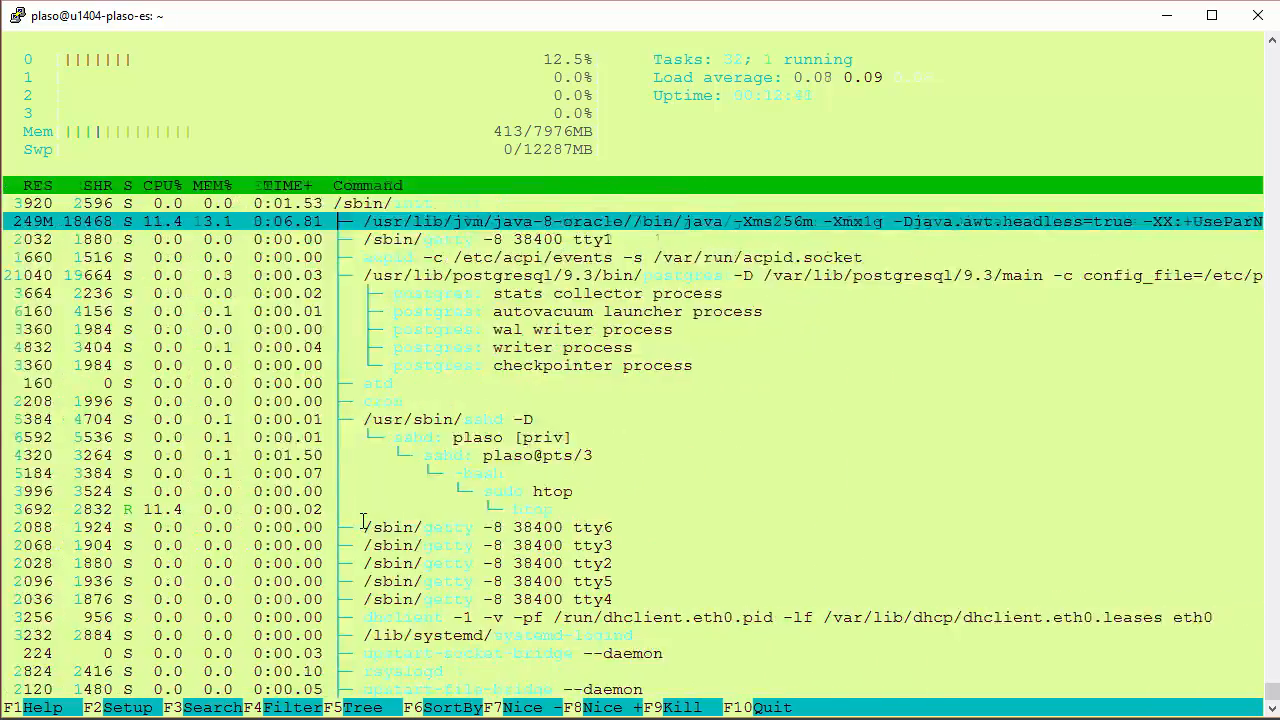
key("q")
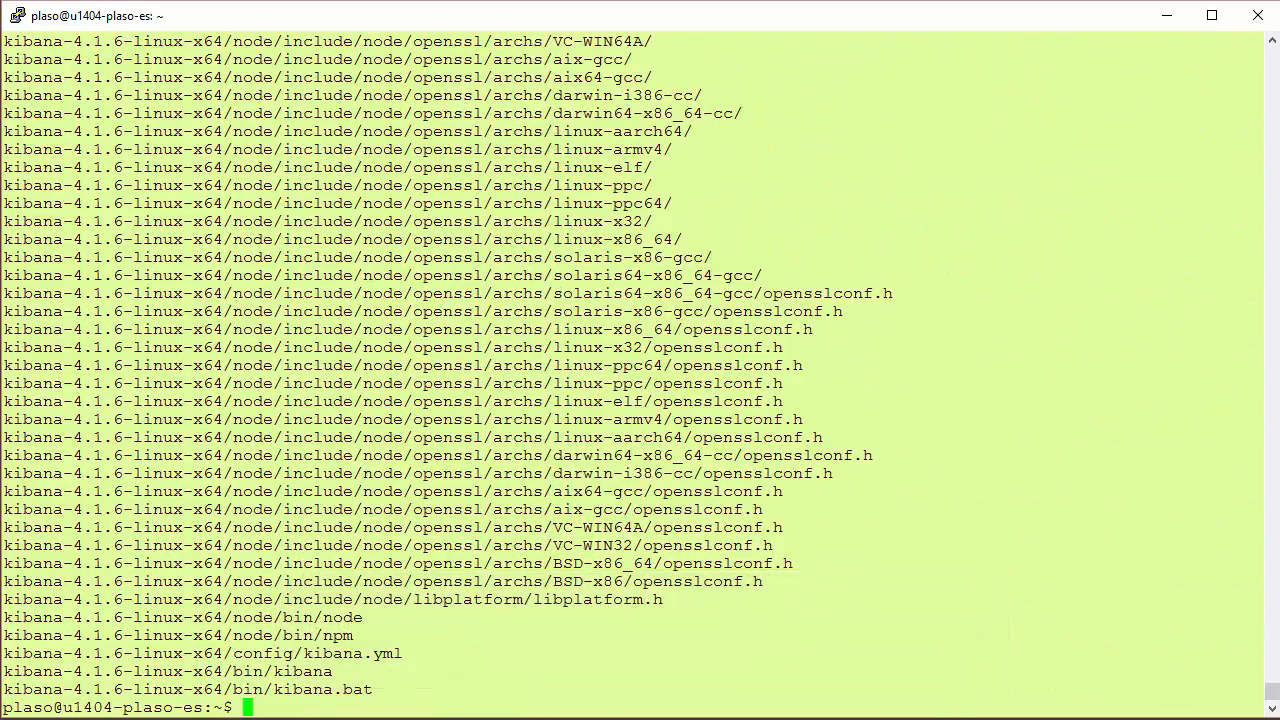
Step: Move kibana-4.1.6-linux-x64 to /opt/kibana with sudo mv
type("sudo mv kibana-4.1.6-linux-x64 /opt/kibana")
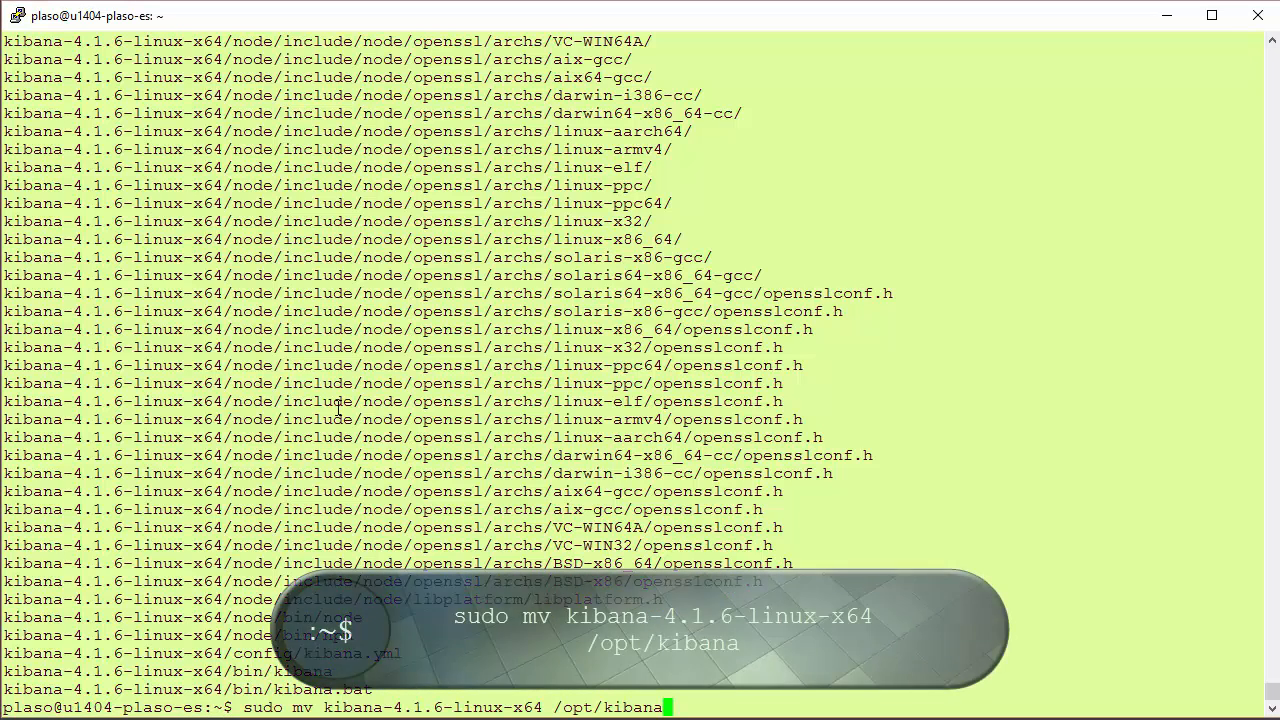
key("Return")
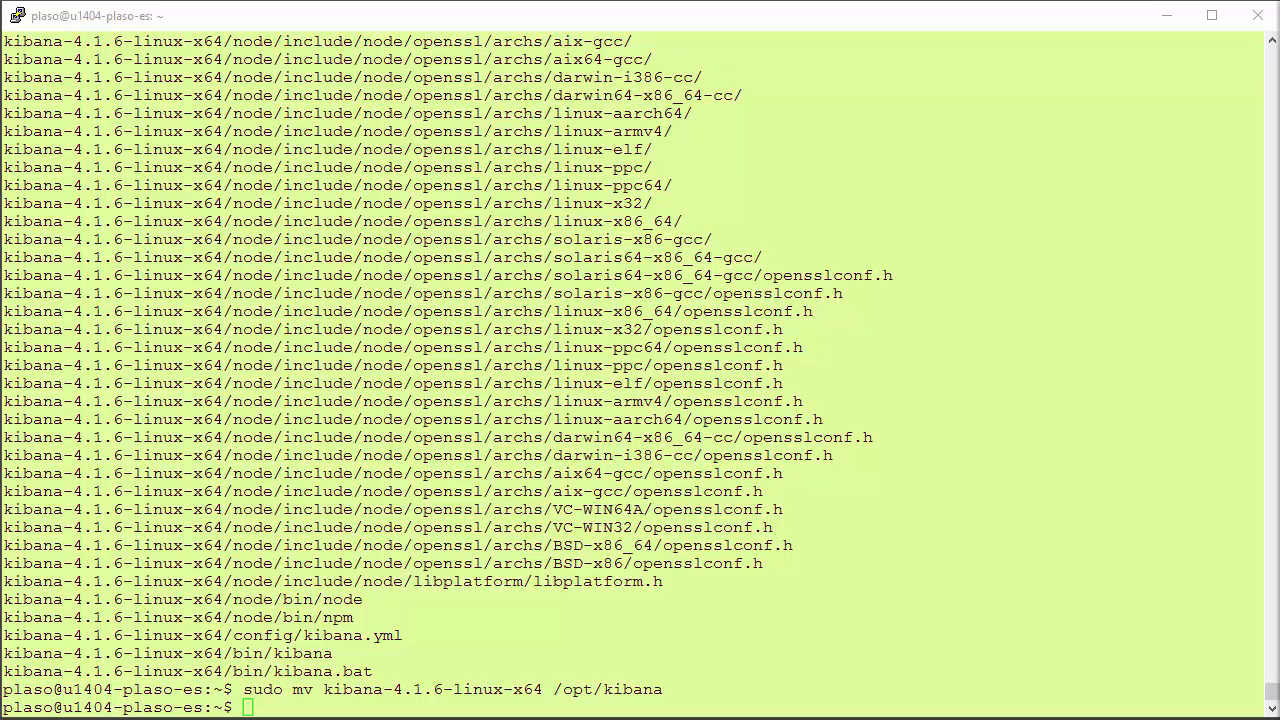
Step: Download the kibana init.d script, set its PROG_PATH to /opt/kibana/bin in vim and save with :wq
type("wget https://raw.githubusercontent.com/rlwmmw/kibana-4.2-init/master/etc/init.d/kibana")
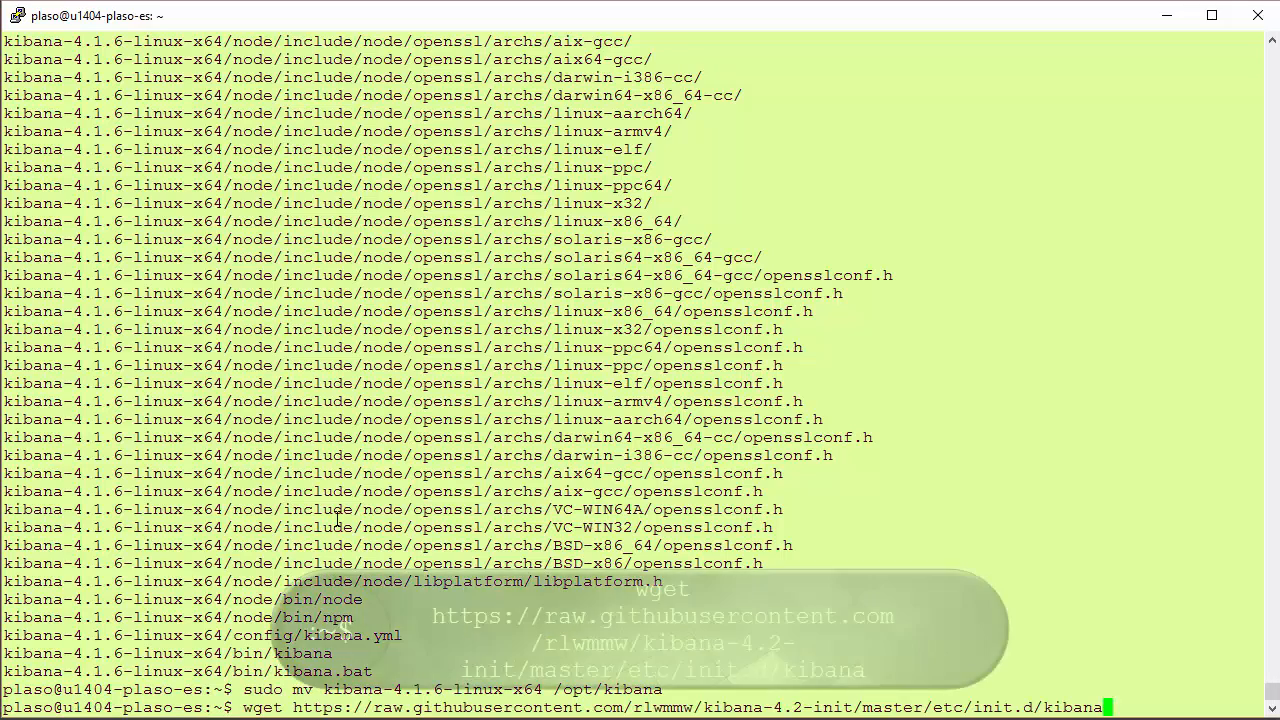
key("Return")
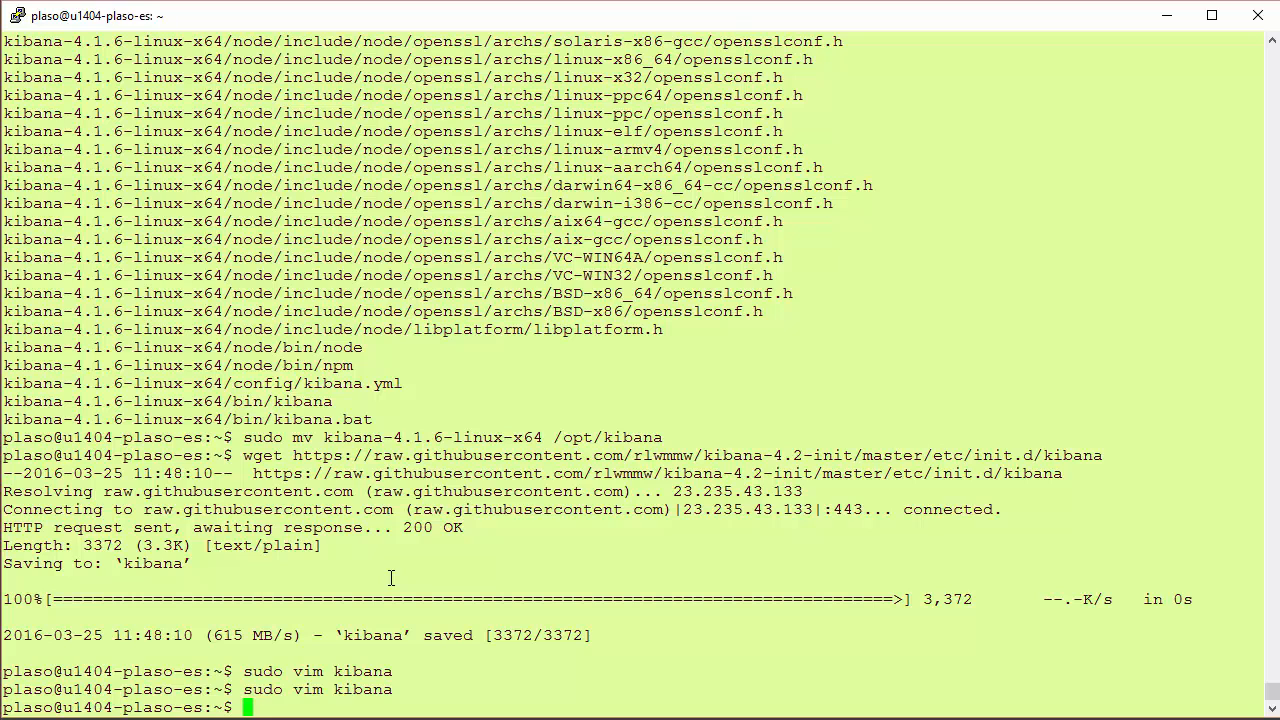
key("Return")
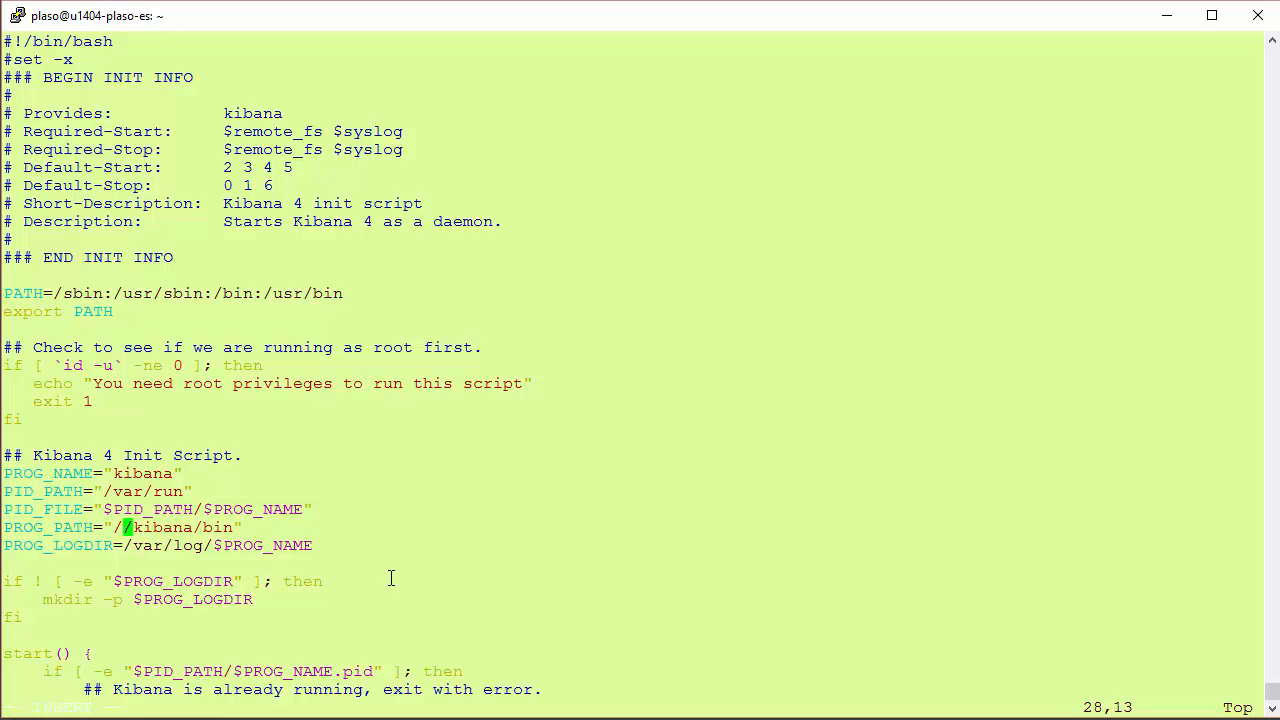
type("opt")
left_click(540, 708)
type(":wq")
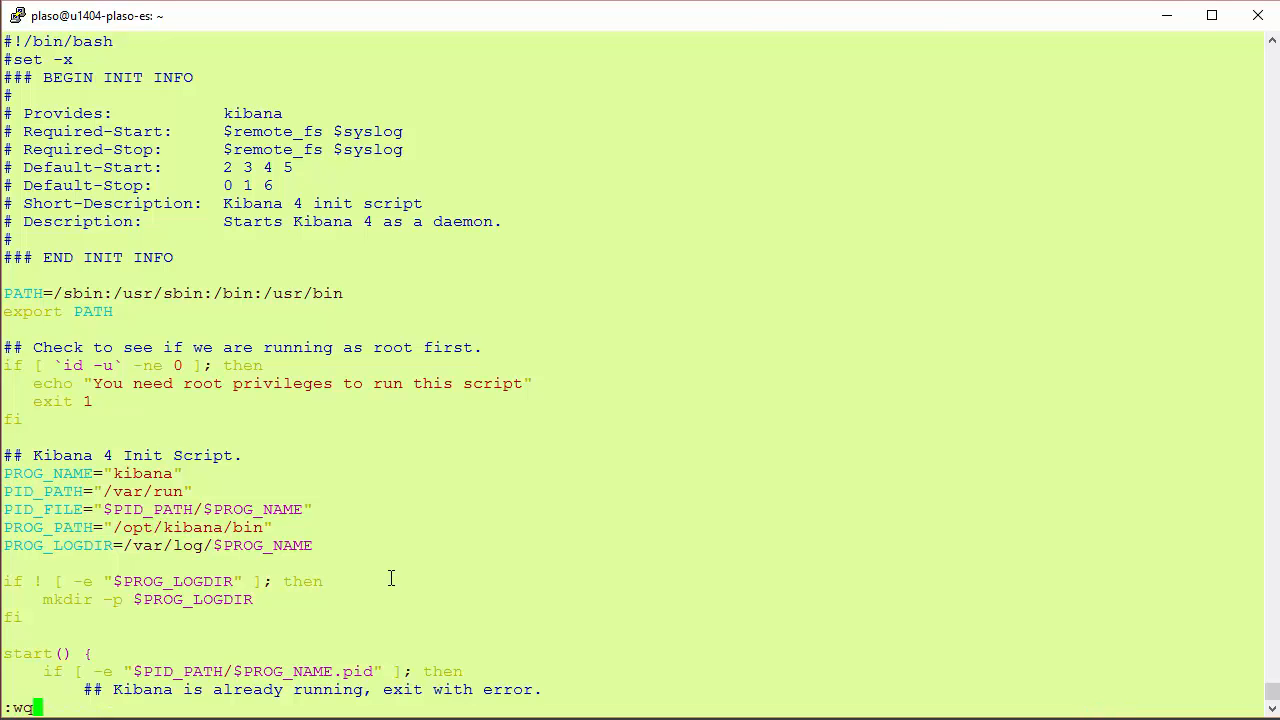
key("Return")
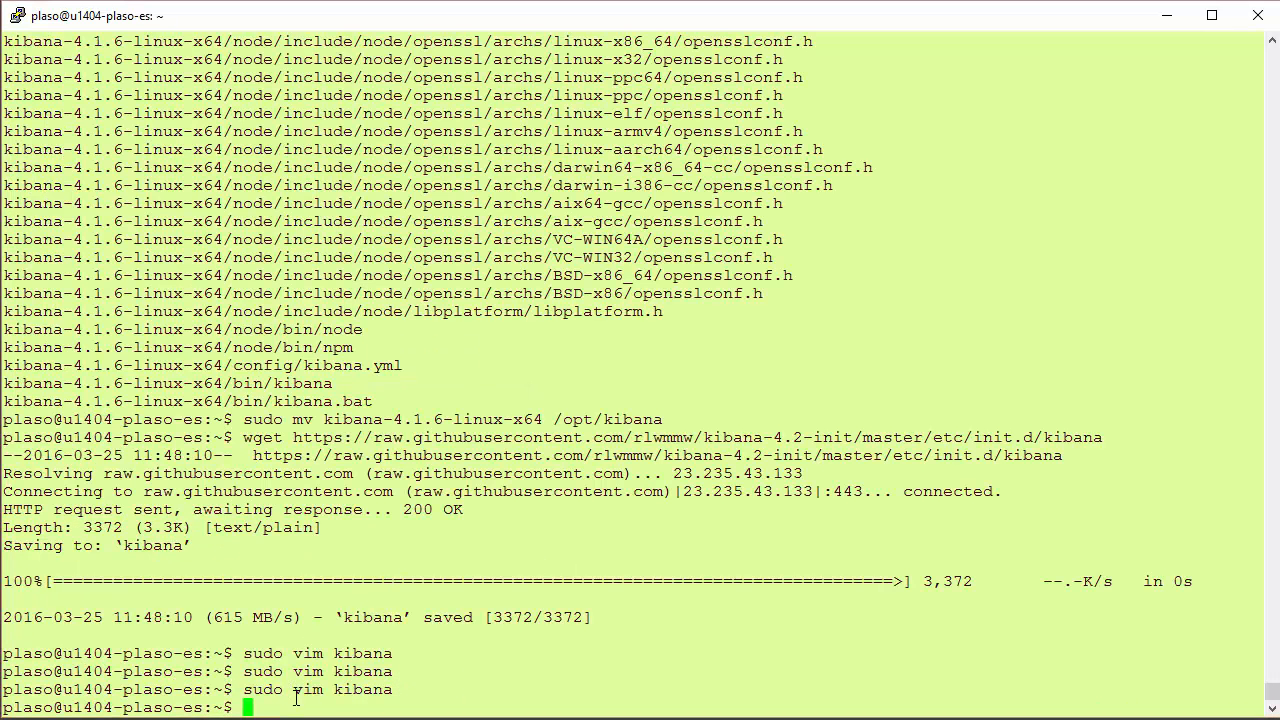
mouse_move(300, 644)
type("sudo mv kibana /etc/init.d/kibana")
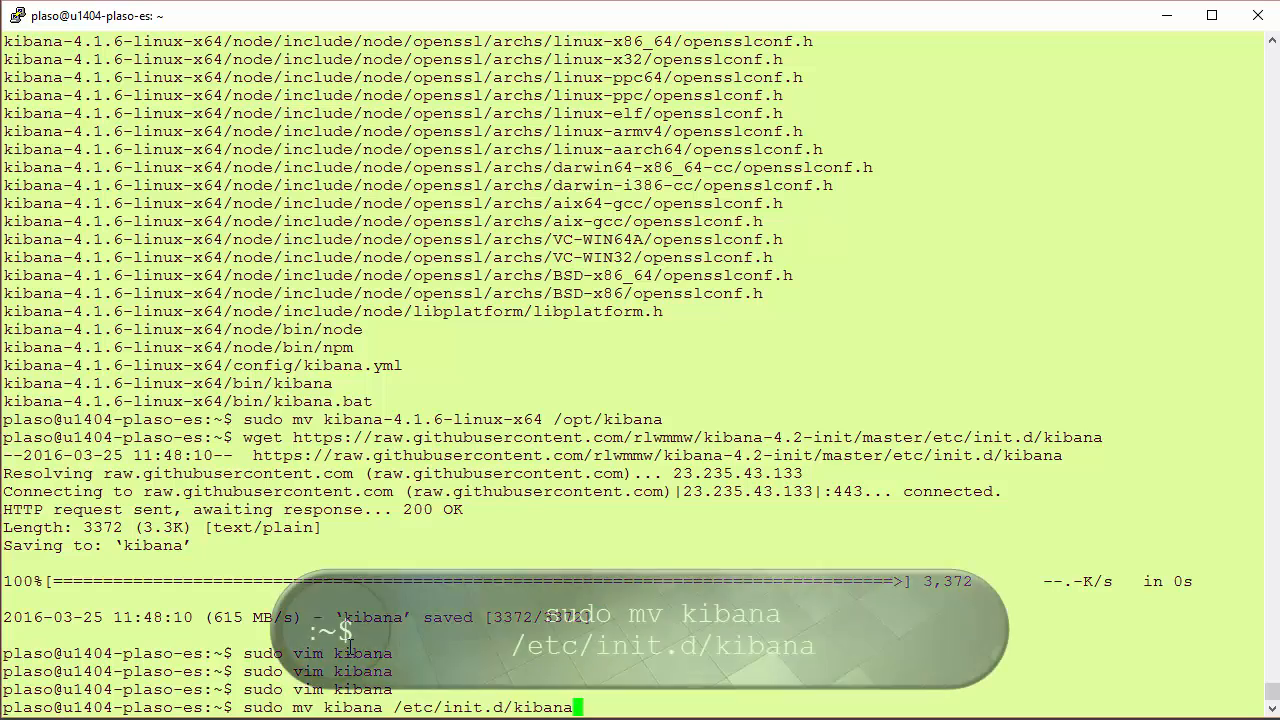
Step: Move the kibana script into /etc/init.d and start it with sudo service kibana start
key("Return")
type("sudo update-rc.d kibana defaults 96 9")
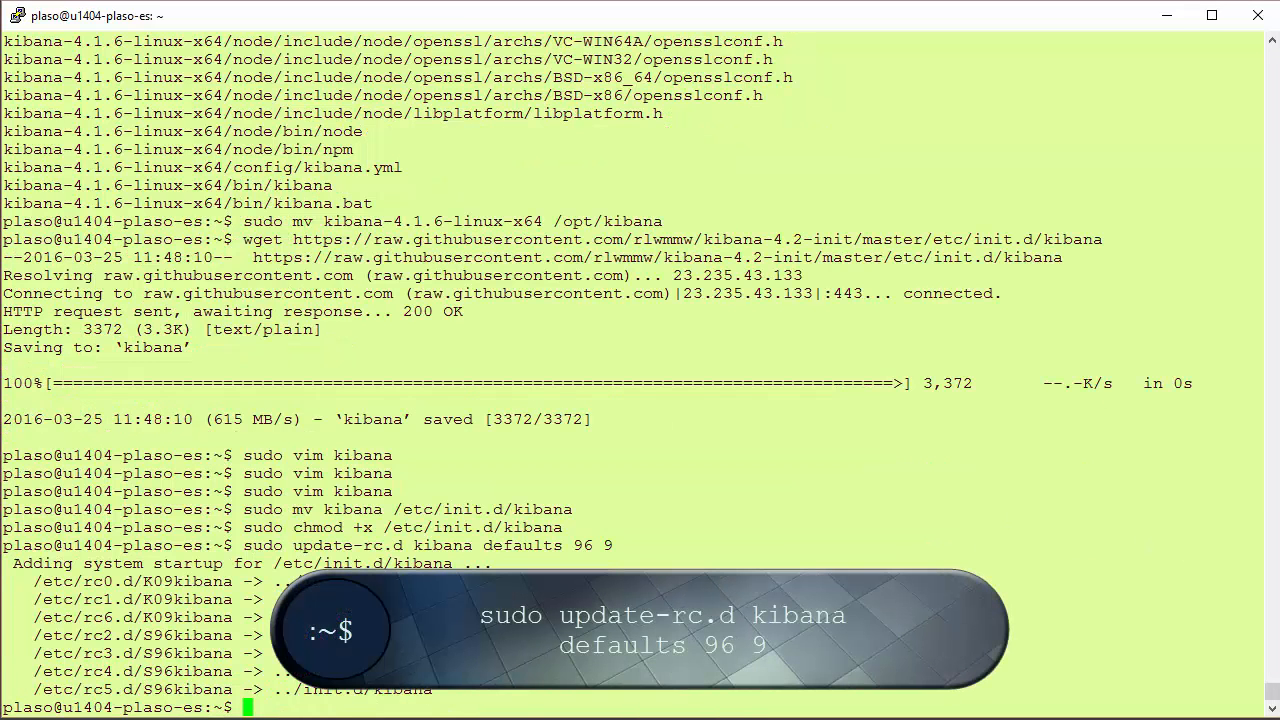
mouse_move(332, 700)
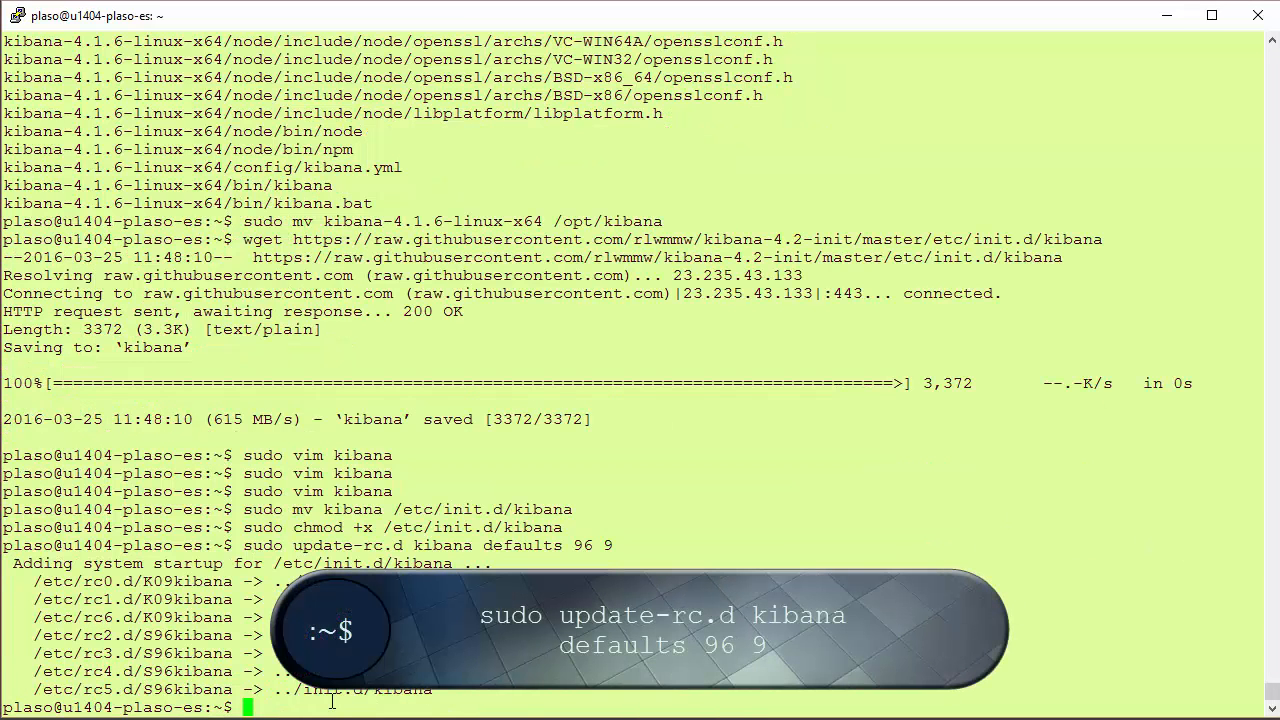
type("s")
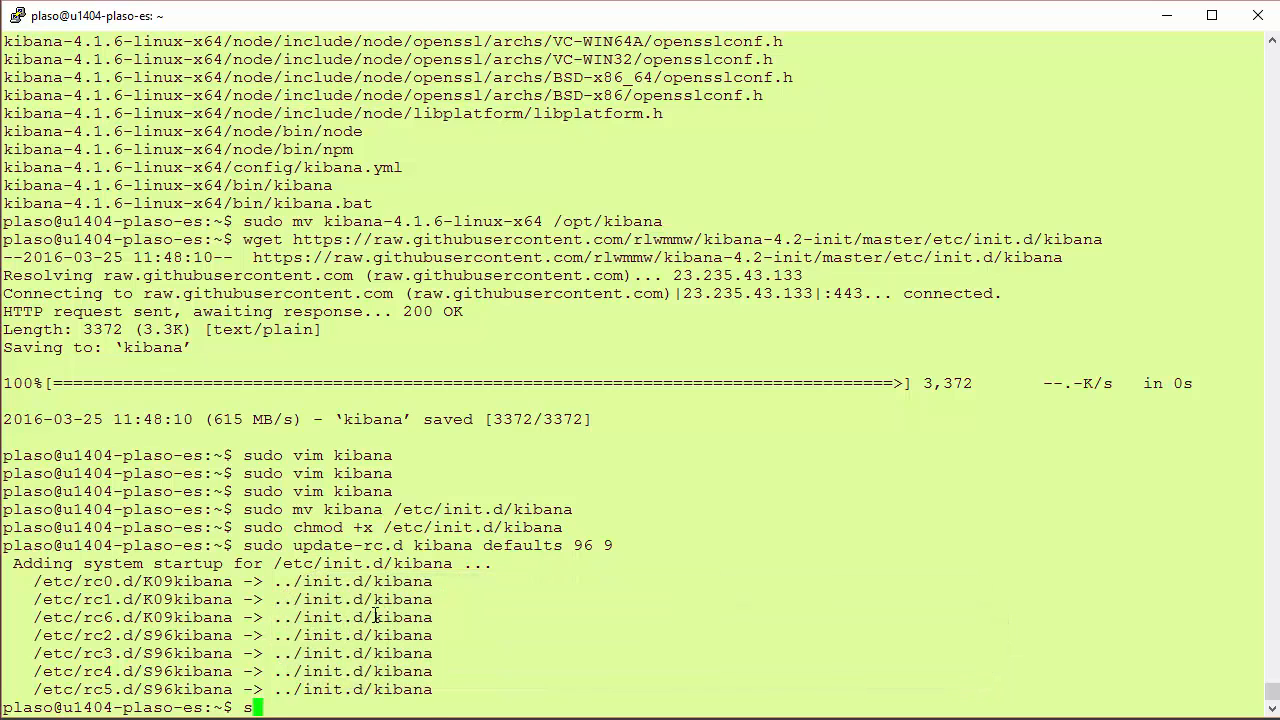
type("udo service")
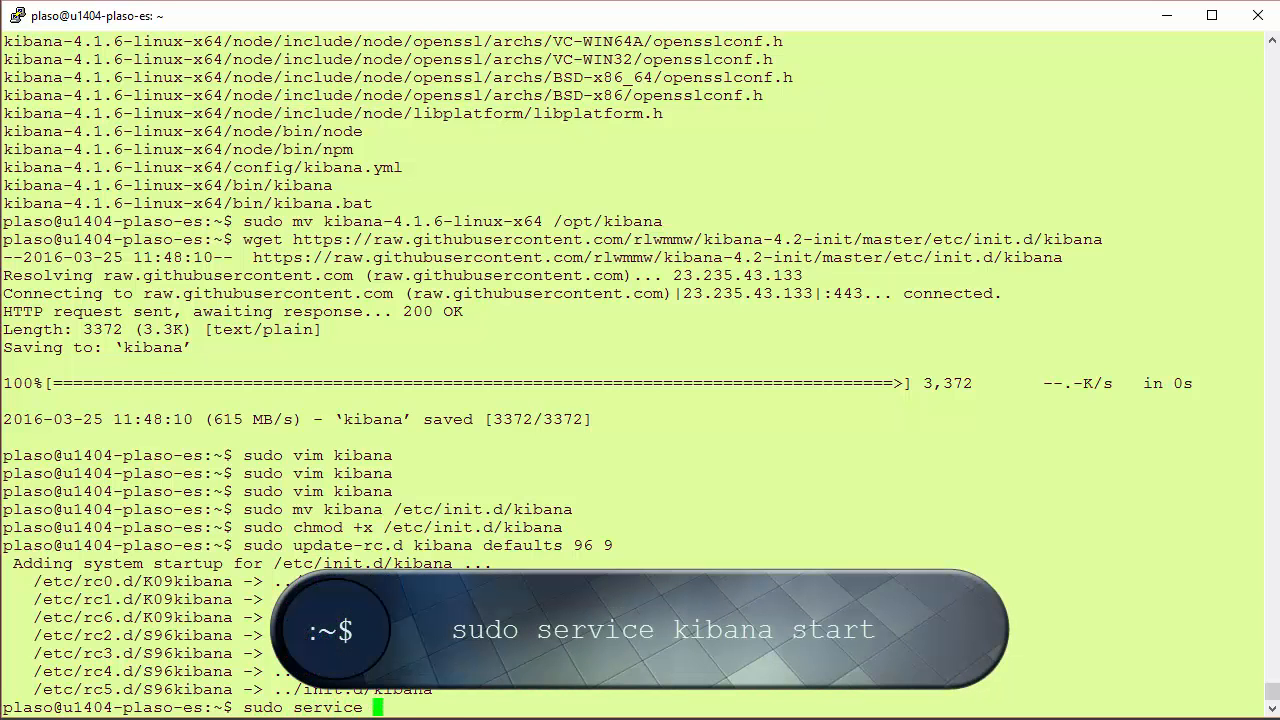
type("kibana")
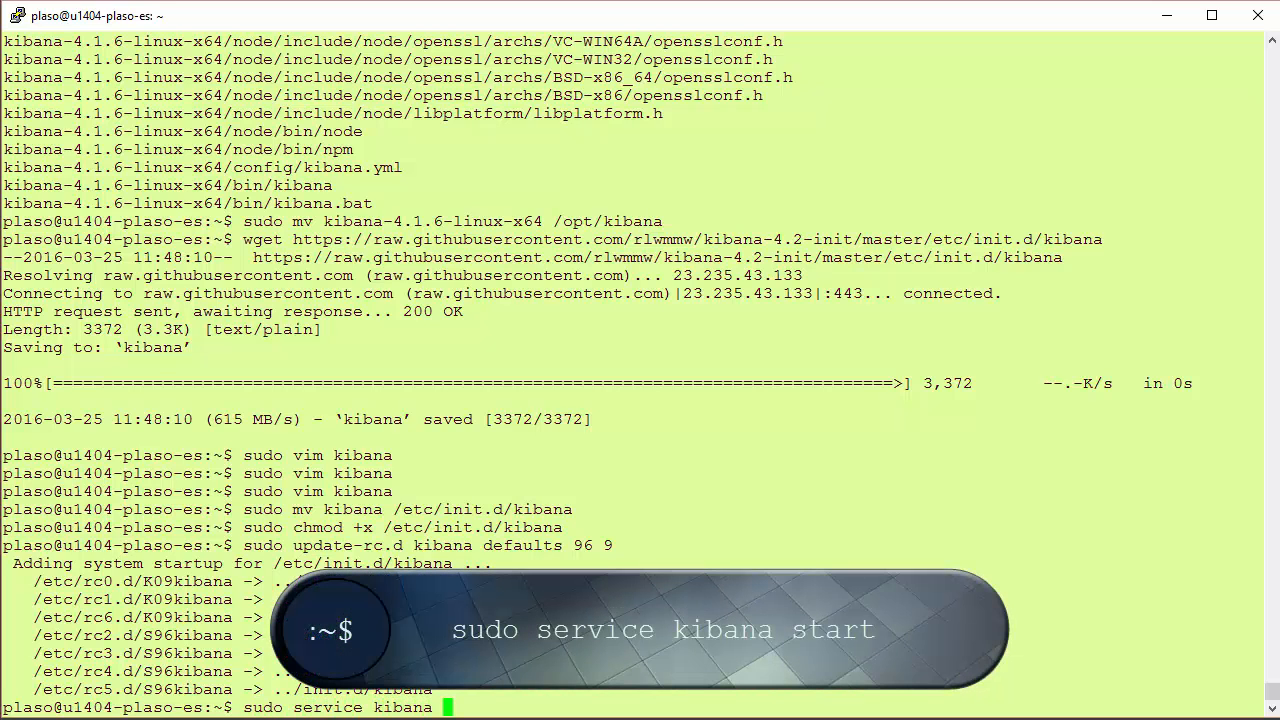
key("Return")
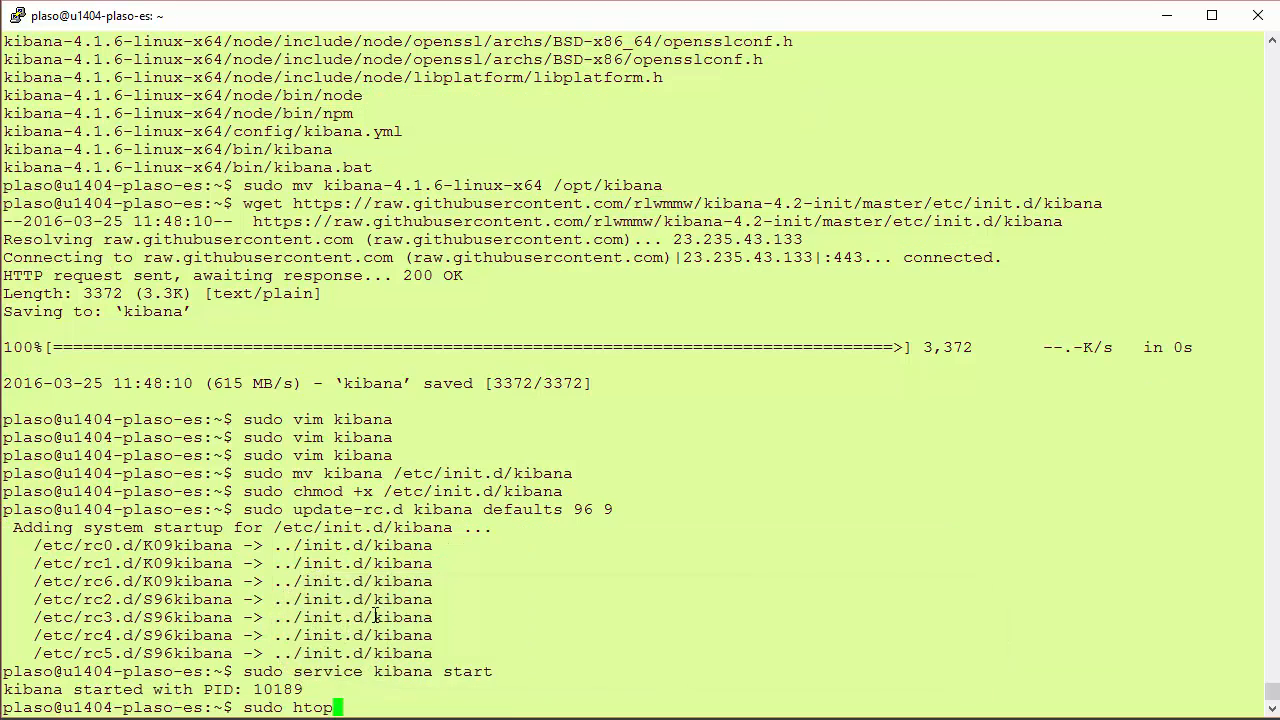
Step: Check the /opt/kibana node process in sudo htop, then quit back to the shell
key("Return")
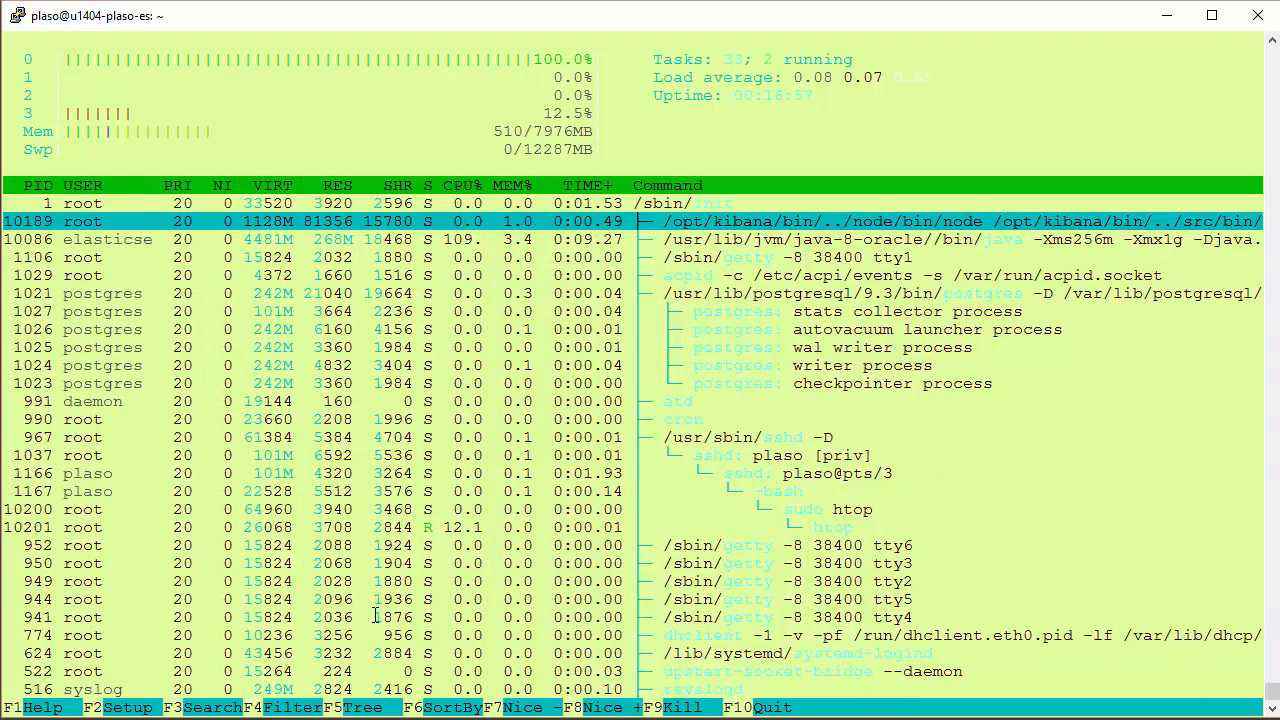
key("q")
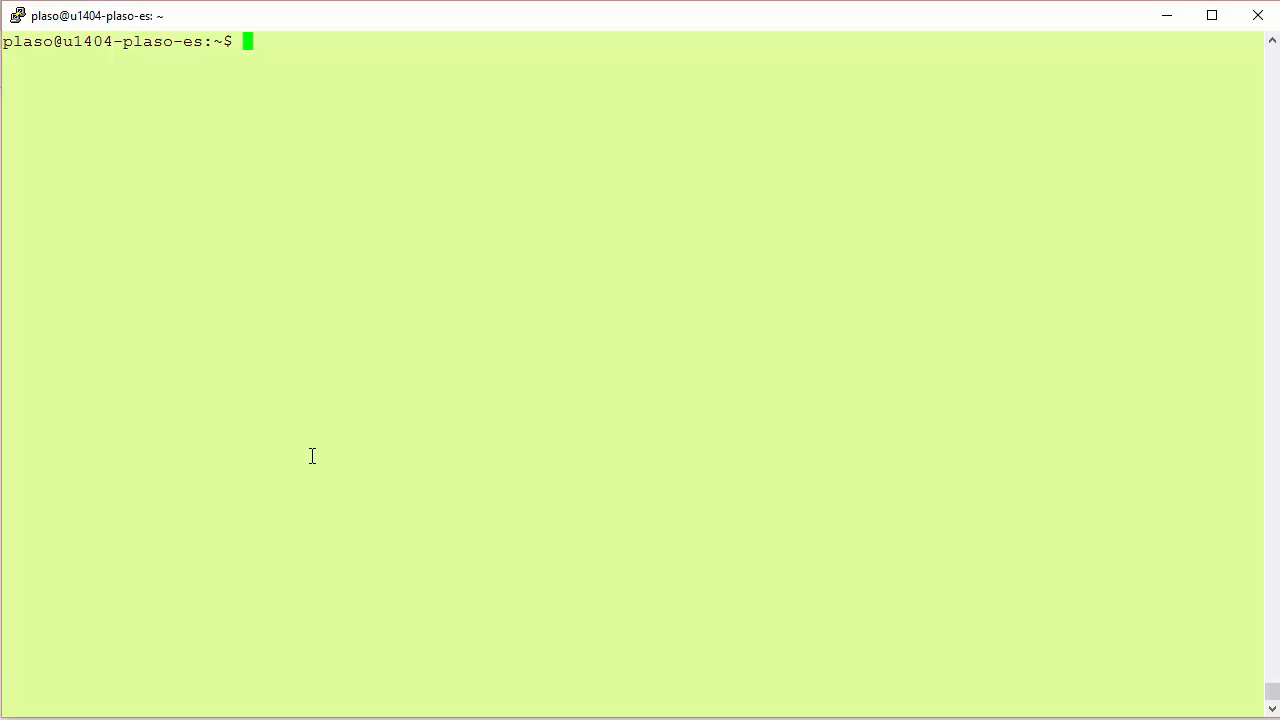
Step: Run ip address show and copy the eth0 address 192.168.87.163 into the browser address bar
type("ip")
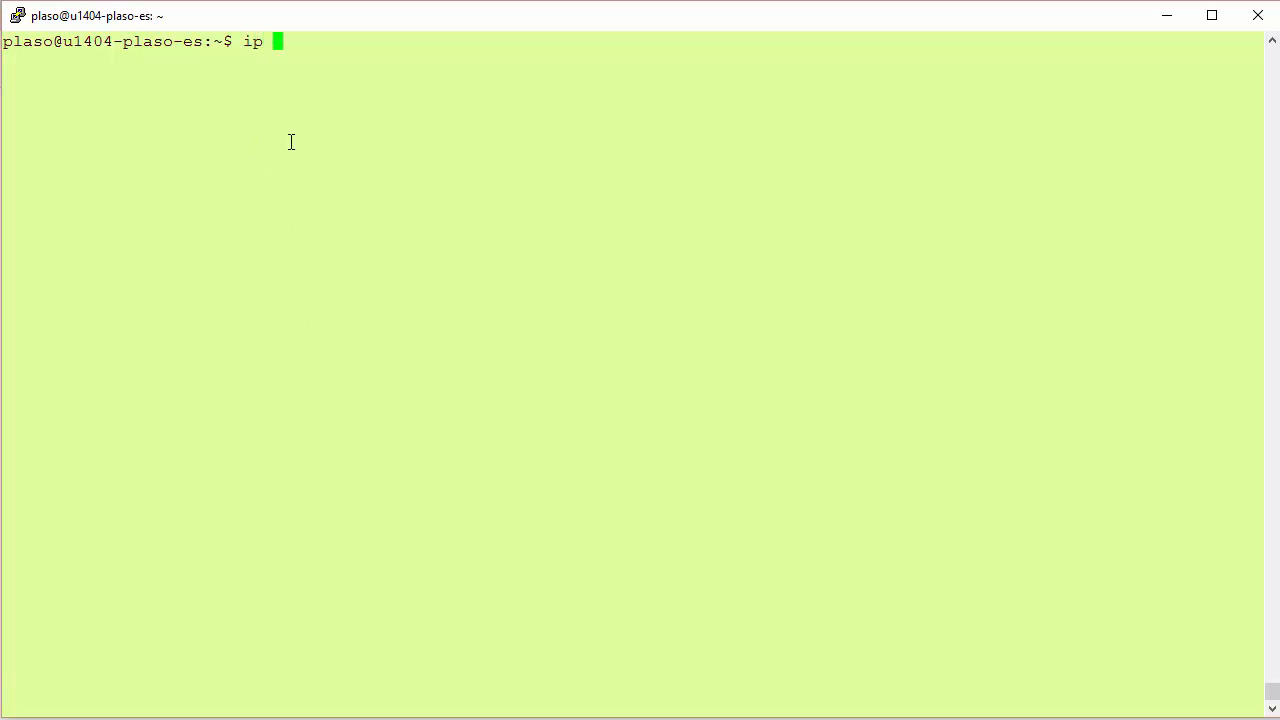
type("address sho")
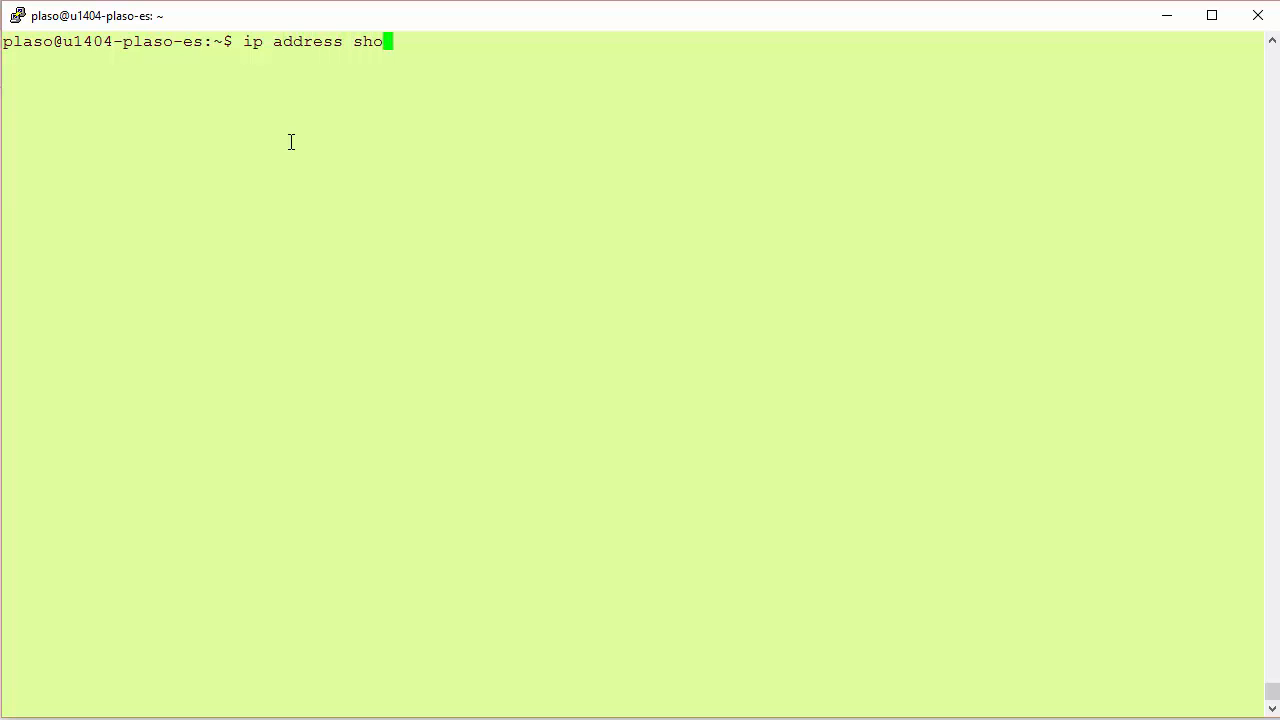
key("Return")
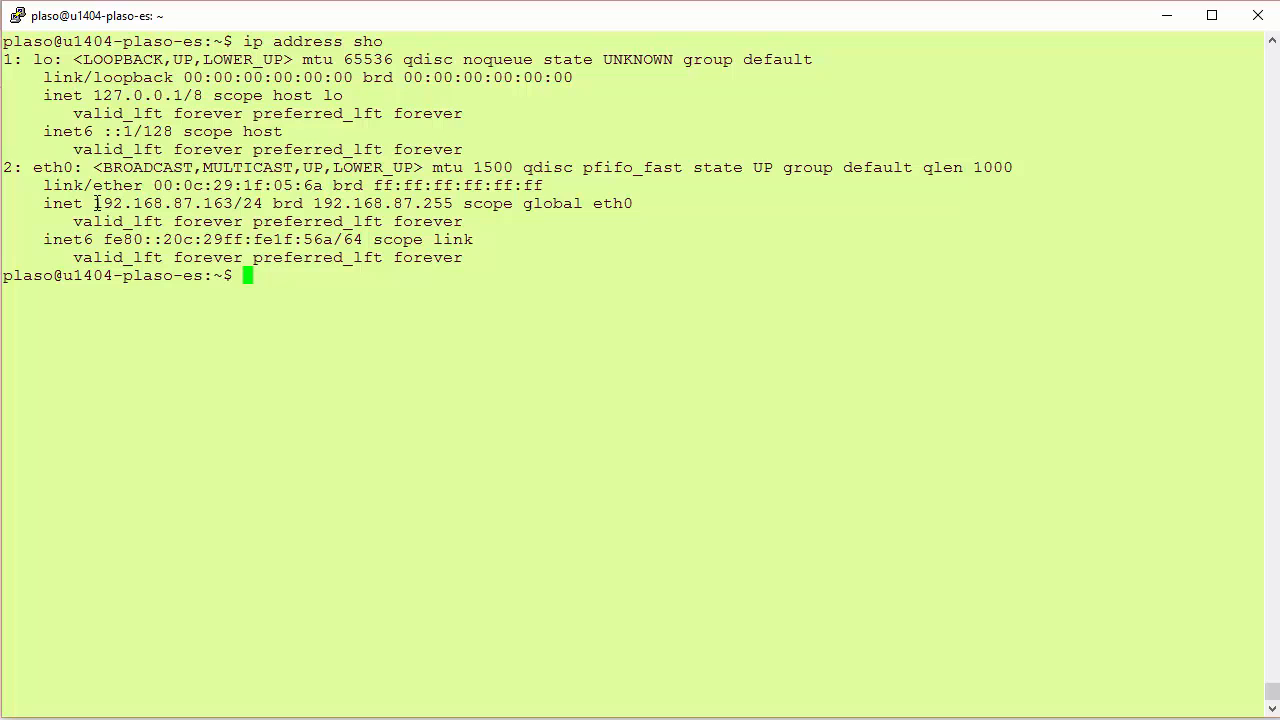
double_click(160, 204)
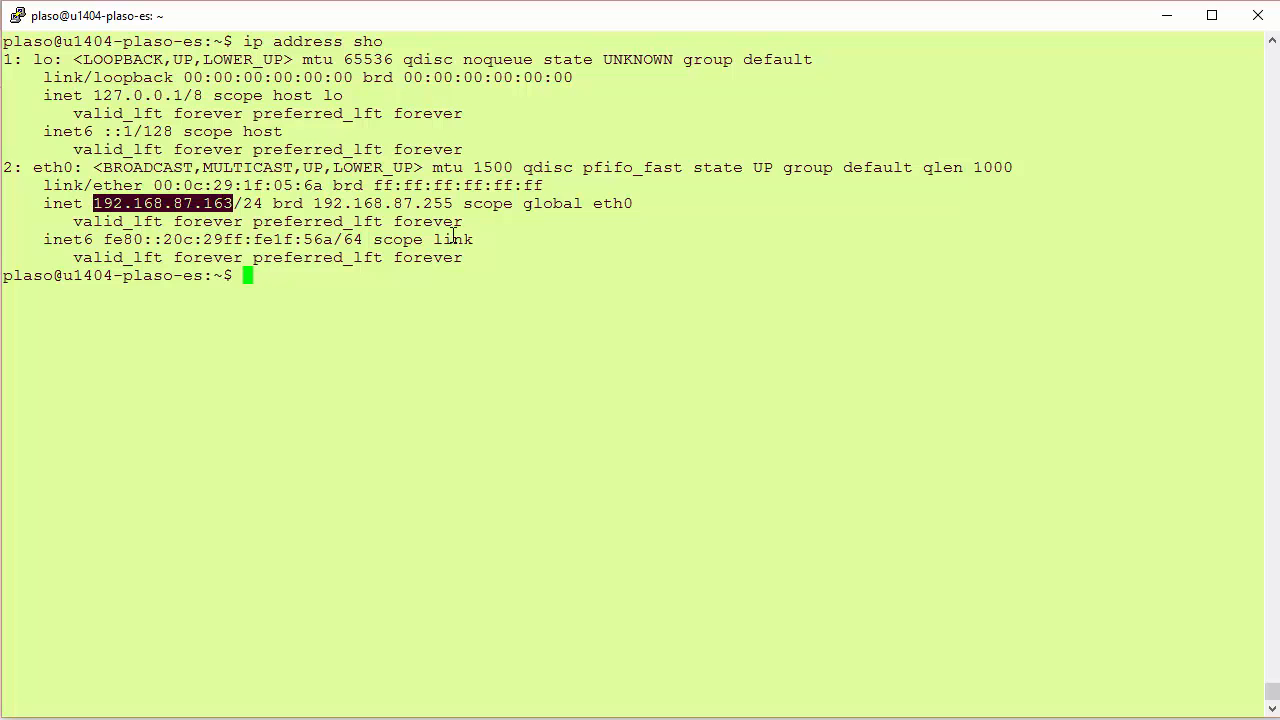
type("192.168.87.163")
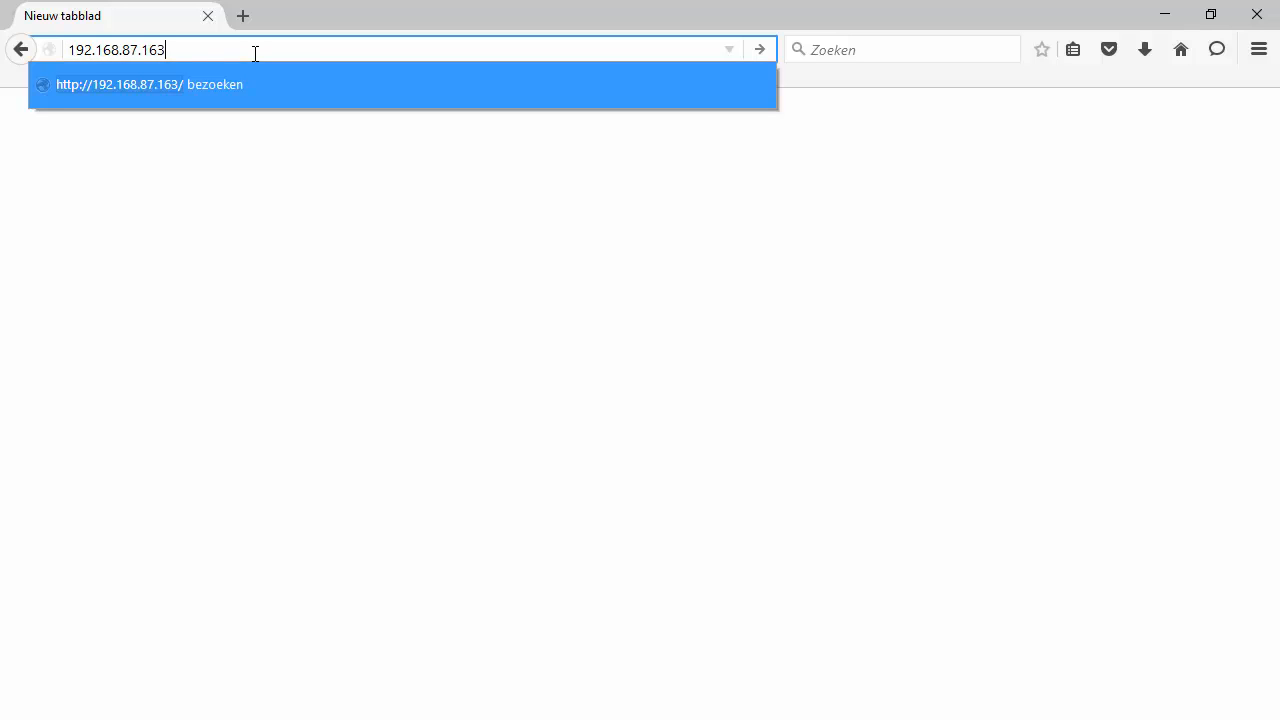
Step: Load Kibana at 192.168.87.163:5601, showing the Configure an index pattern page
type(":5601")
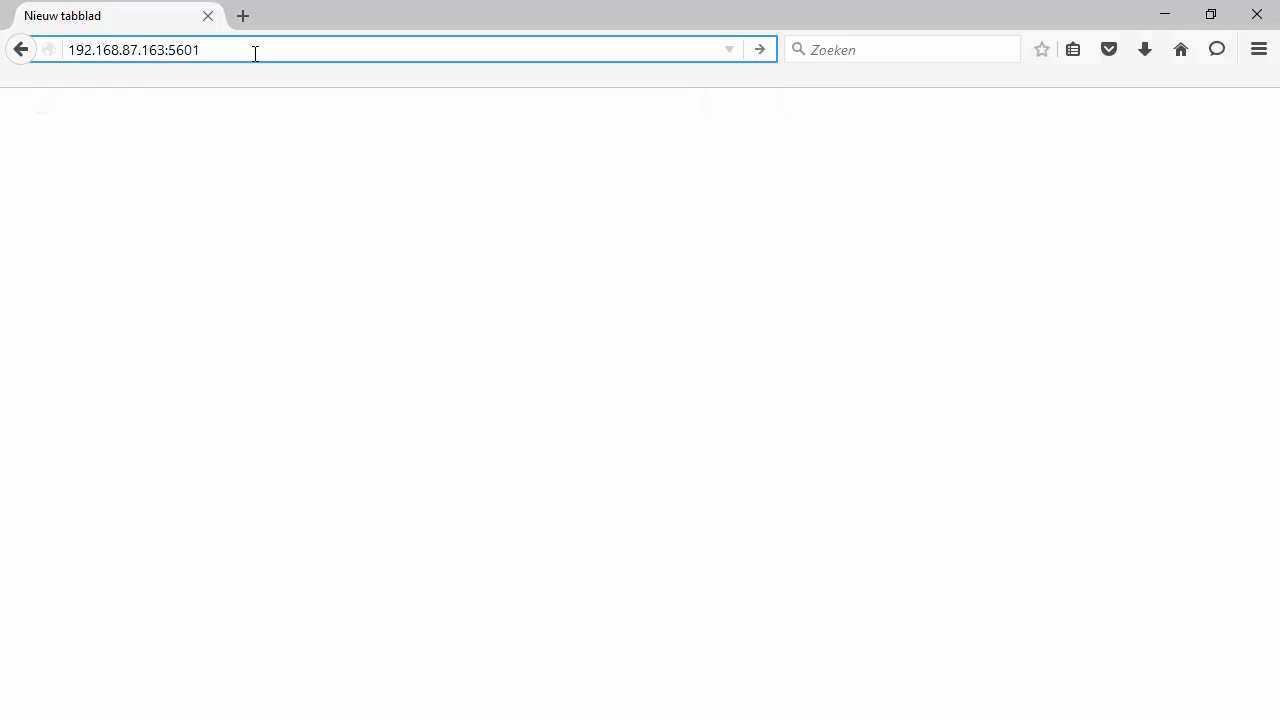
key("Return")
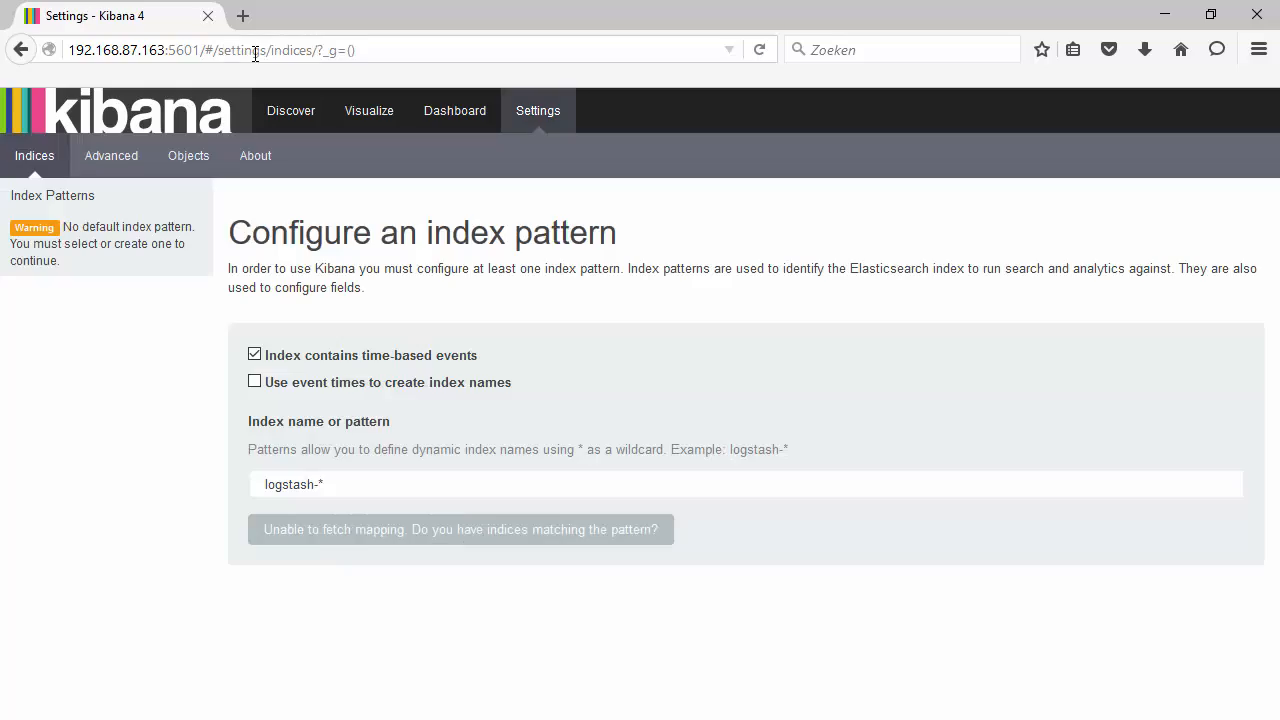